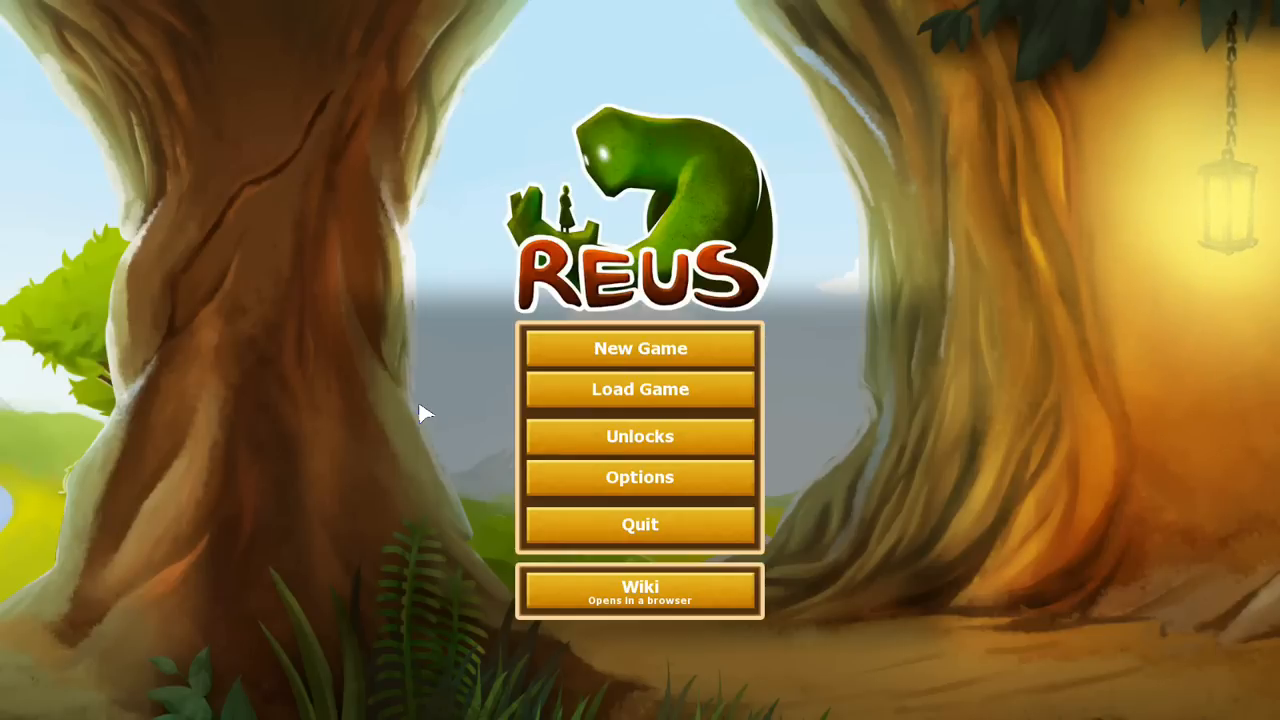
Open Options, then the Game & Video settings showing hints, antialiasing, windowed, automatic resolution
left_click(639, 477)
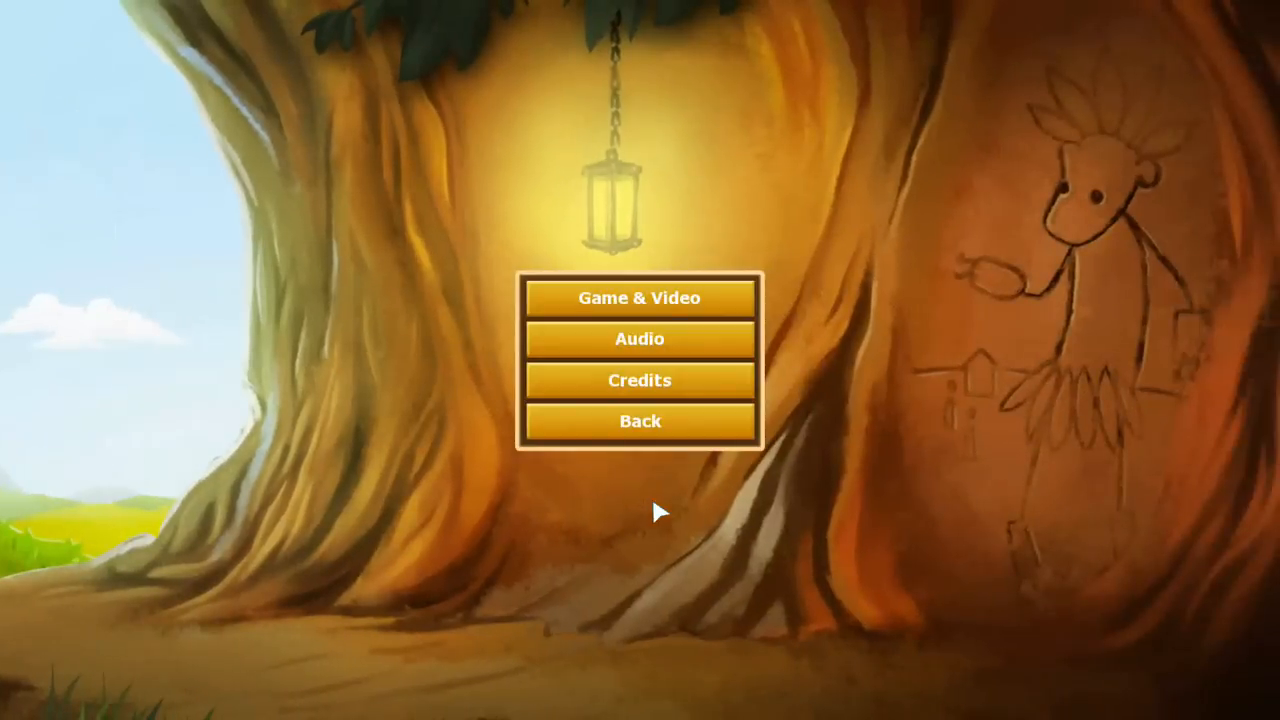
left_click(639, 298)
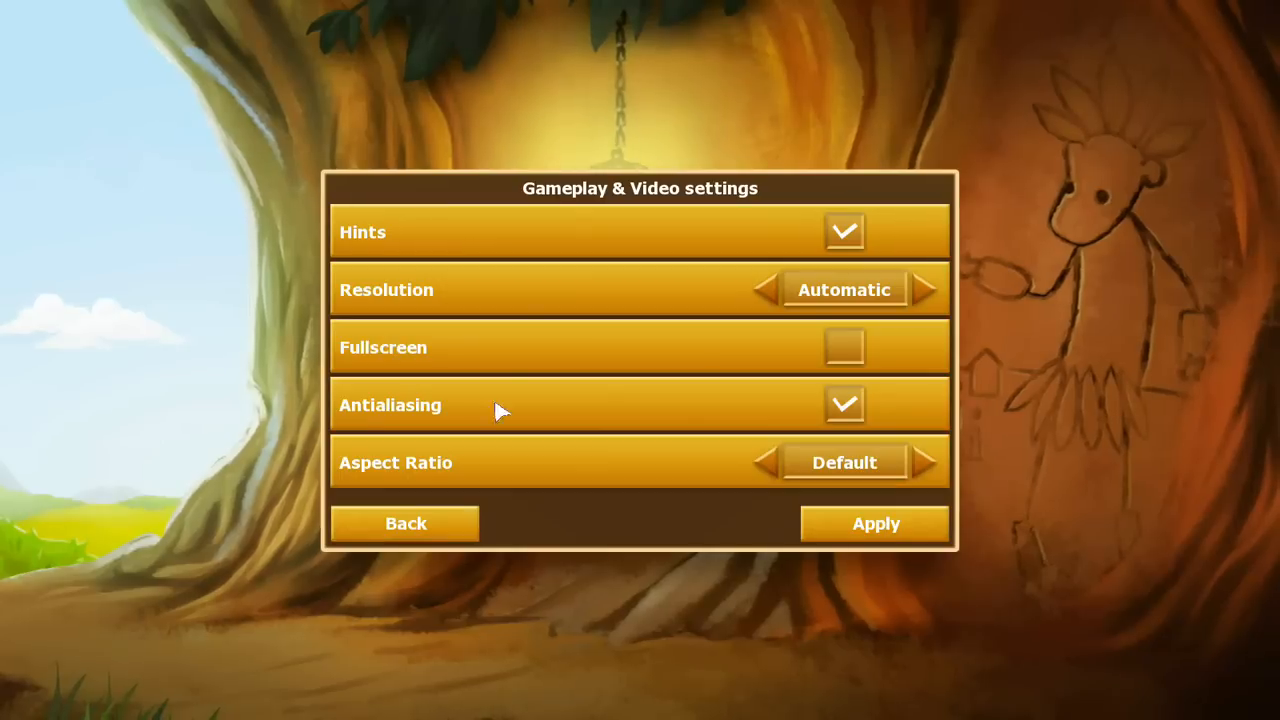
mouse_move(450, 180)
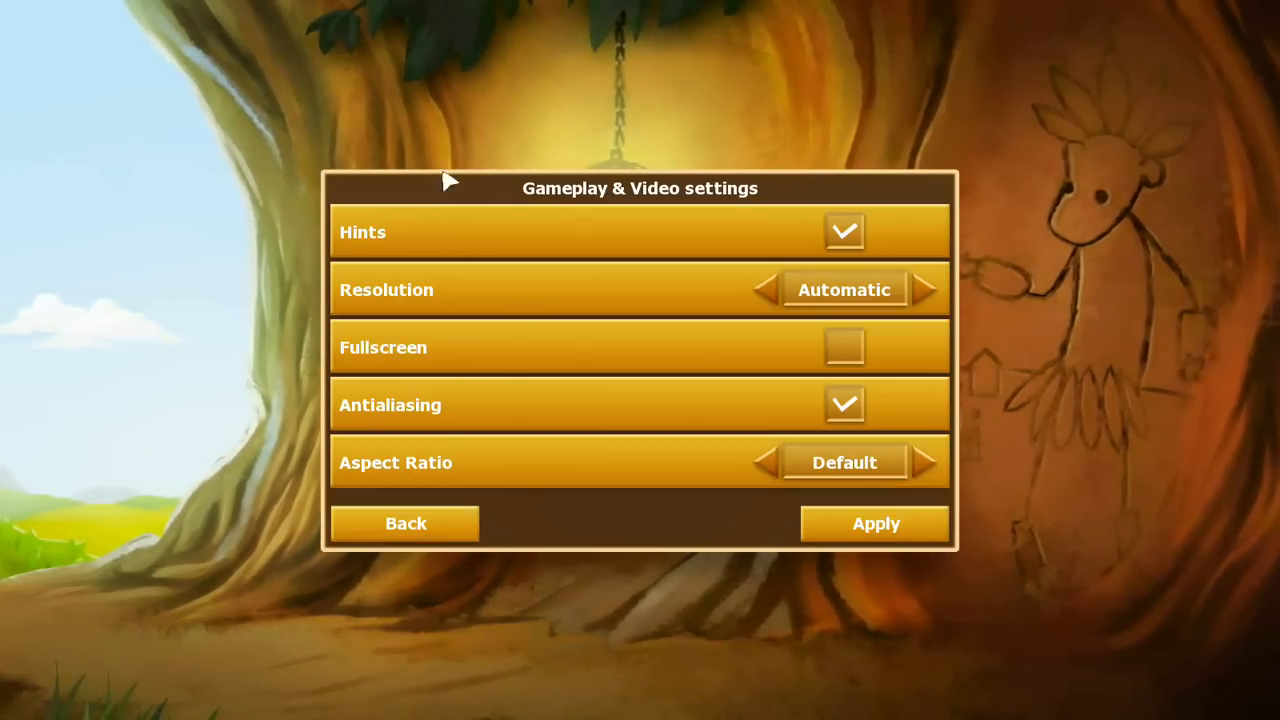
Leave the Game & Video settings unchanged and go back to the title menu
left_click(405, 523)
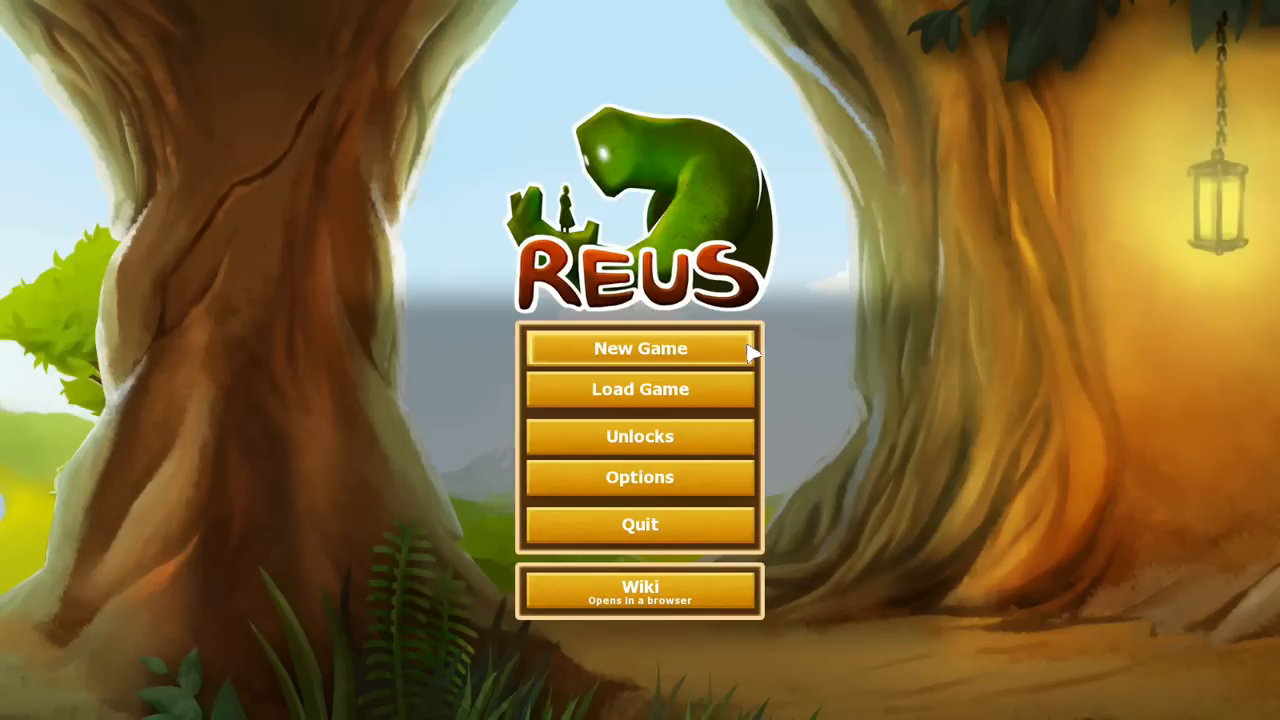
mouse_move(725, 357)
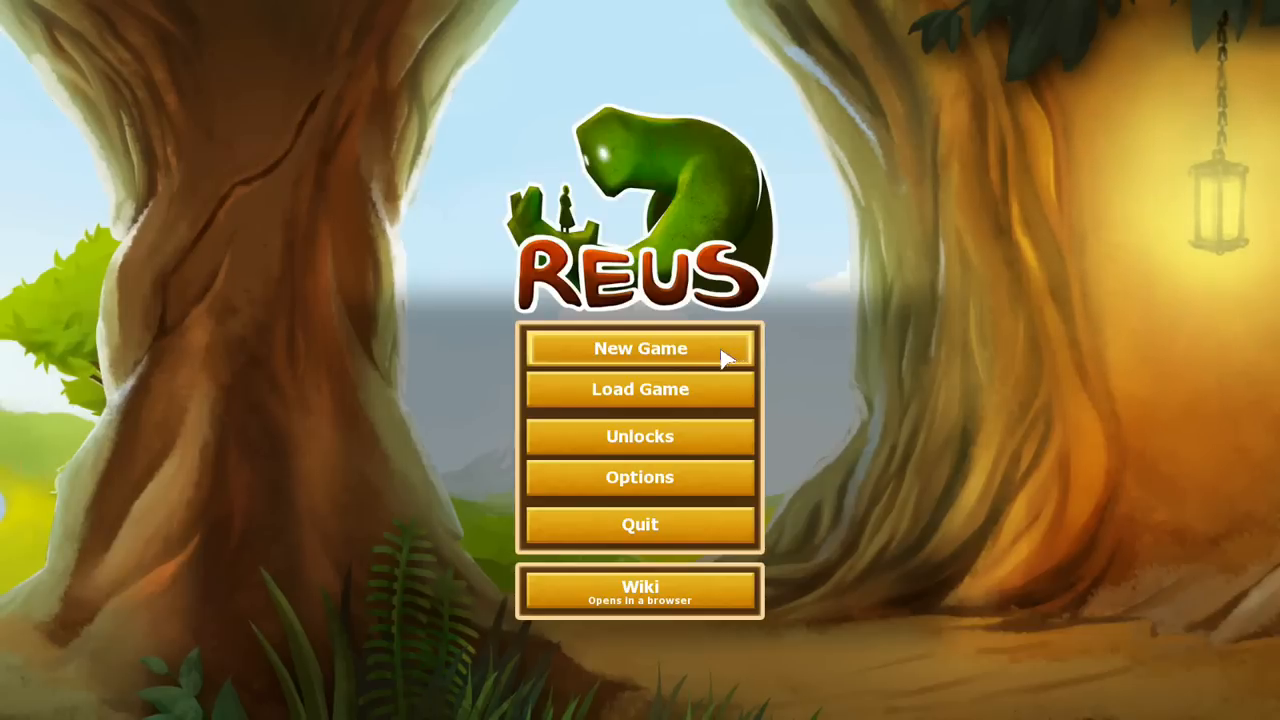
Start a New Game with Game Mode Beginning and Era First
left_click(639, 348)
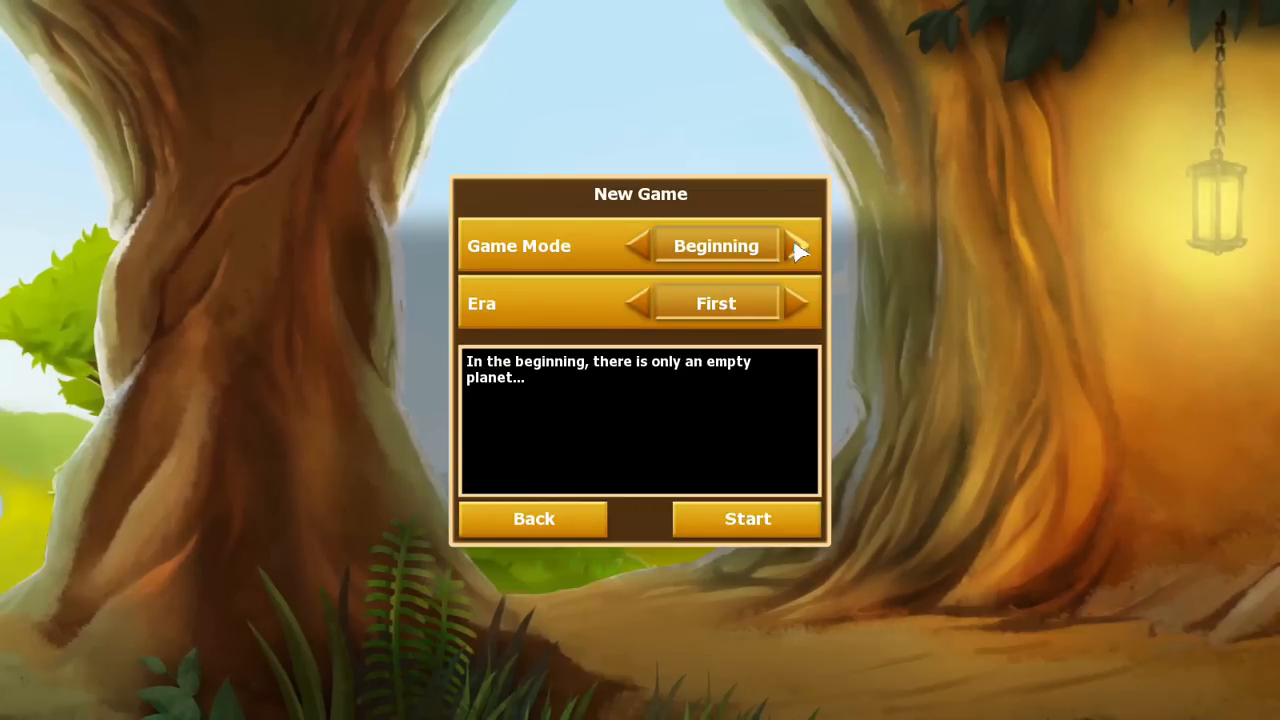
left_click(797, 245)
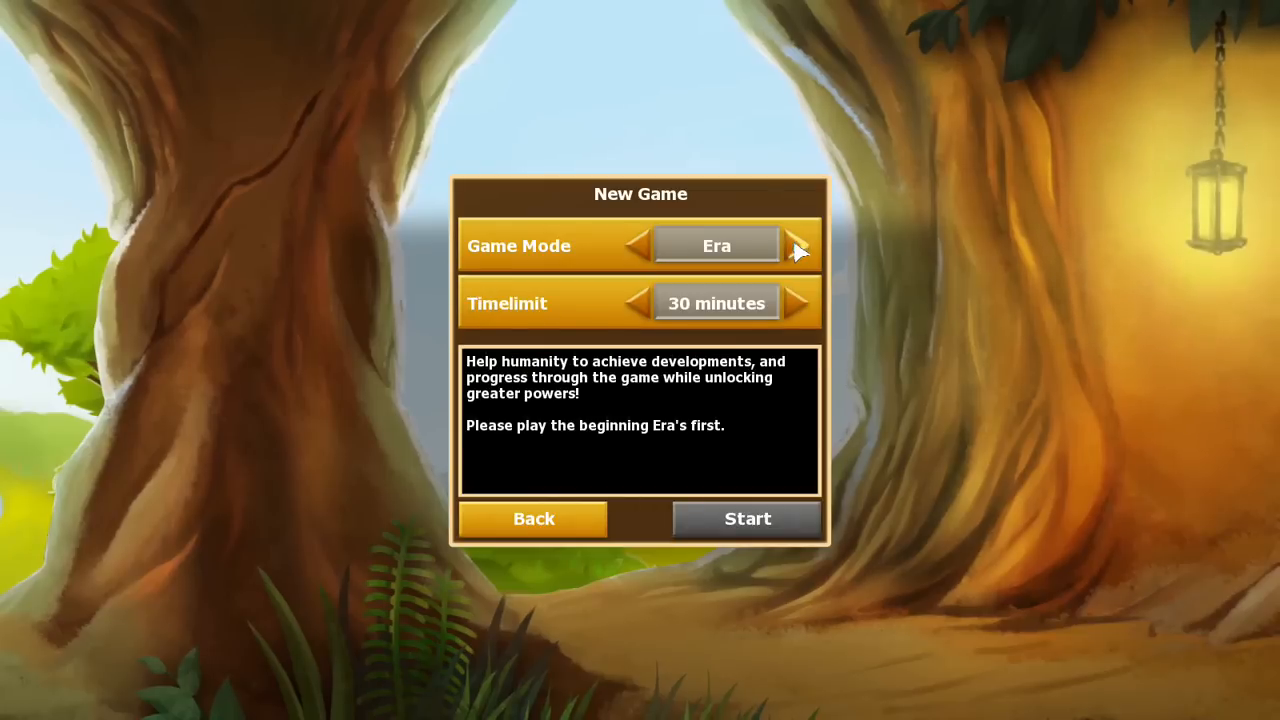
left_click(798, 246)
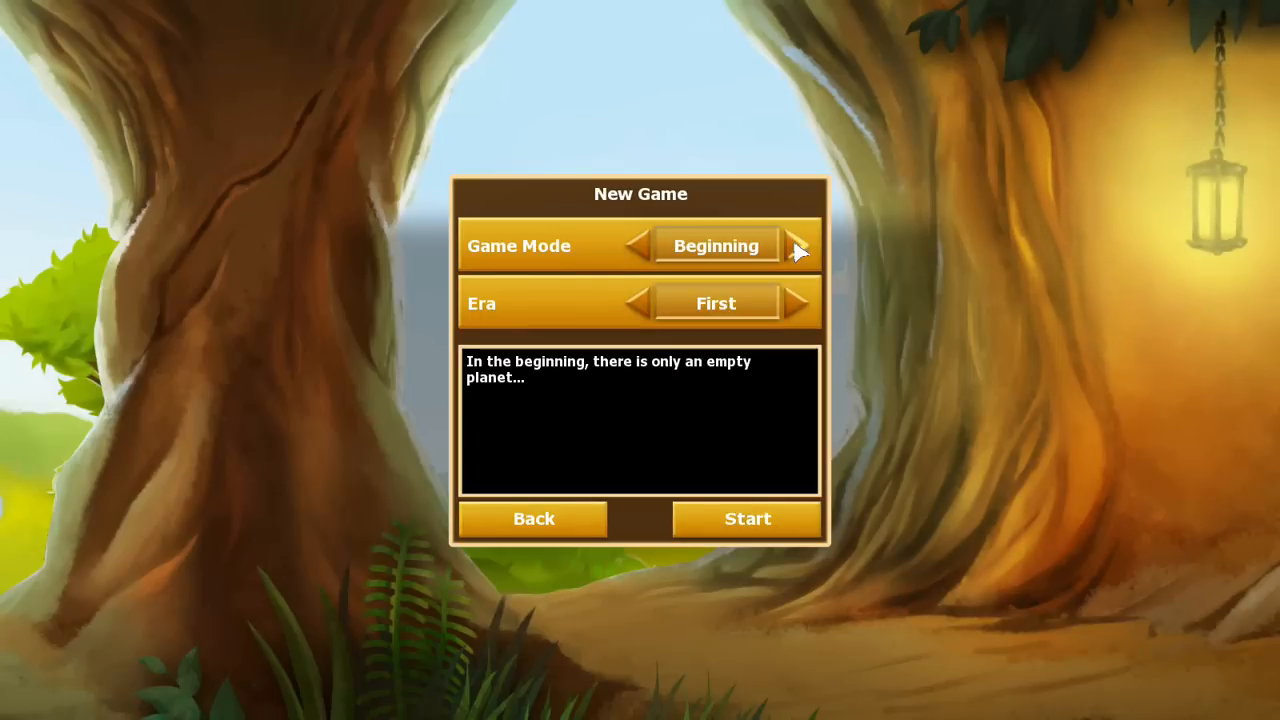
left_click(800, 303)
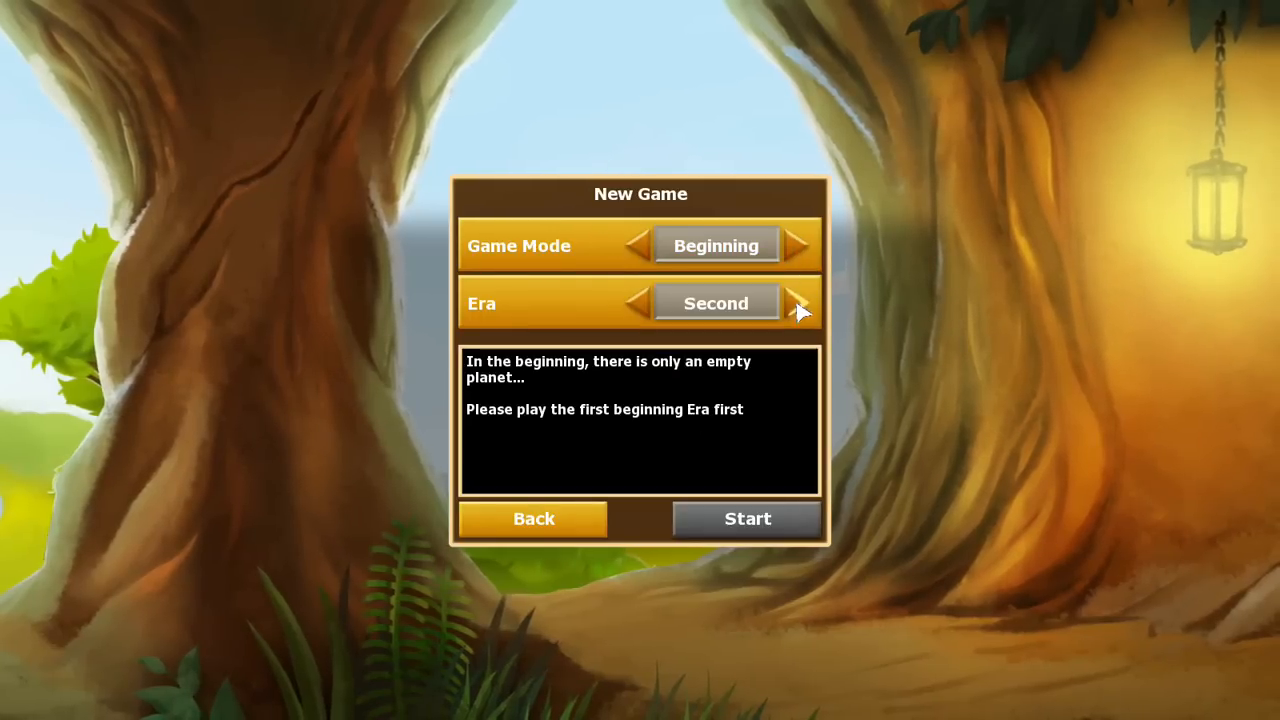
left_click(637, 303)
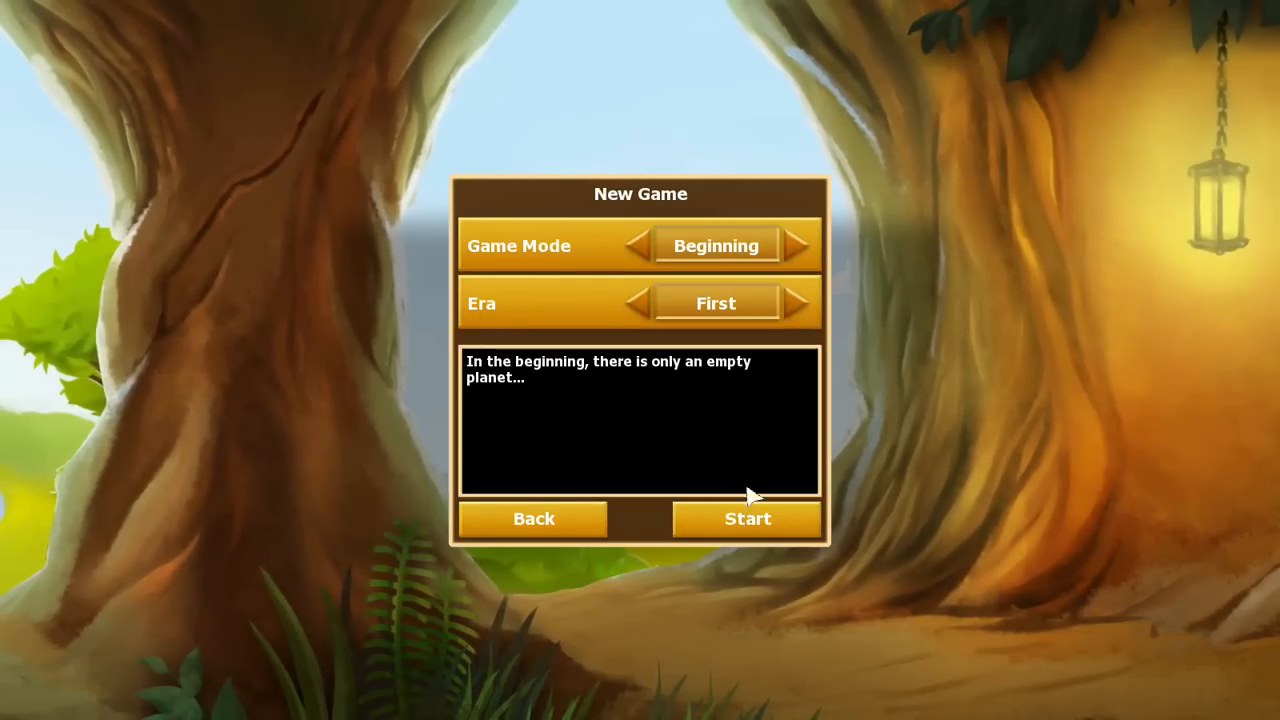
left_click(747, 518)
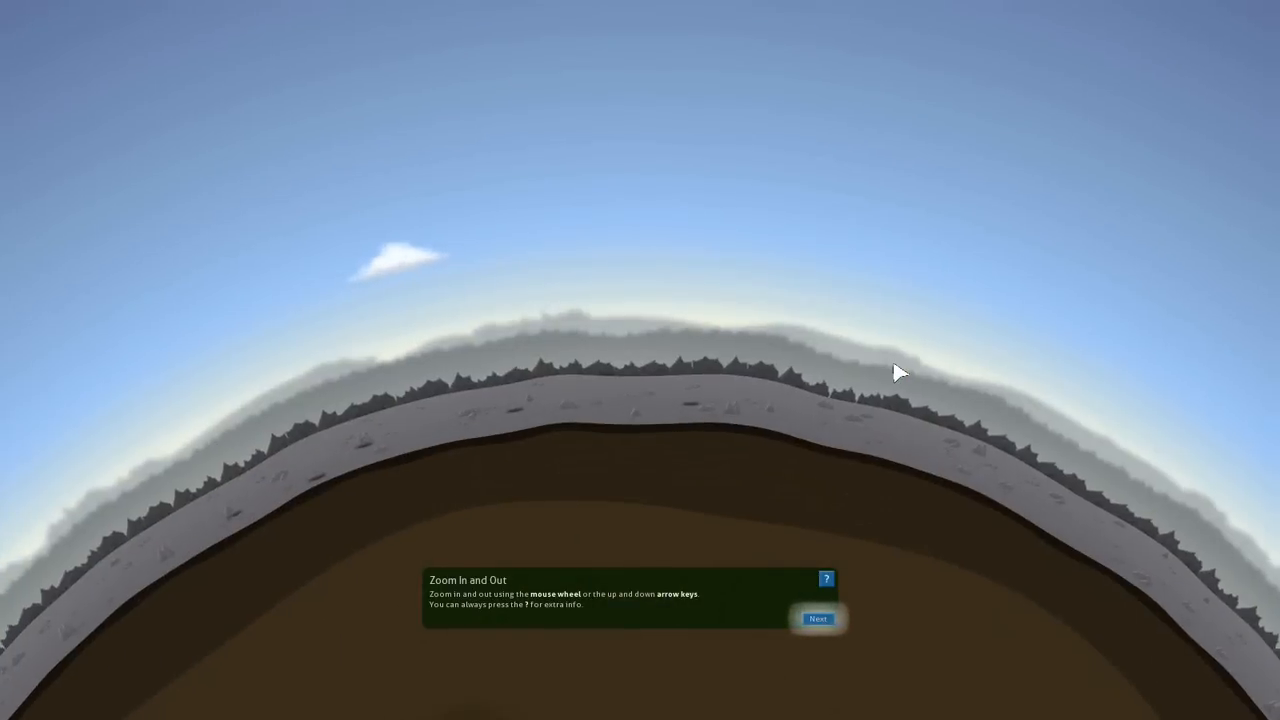
Zoom the planet out and in, then confirm the completed zoom objective
scroll("down", 3)
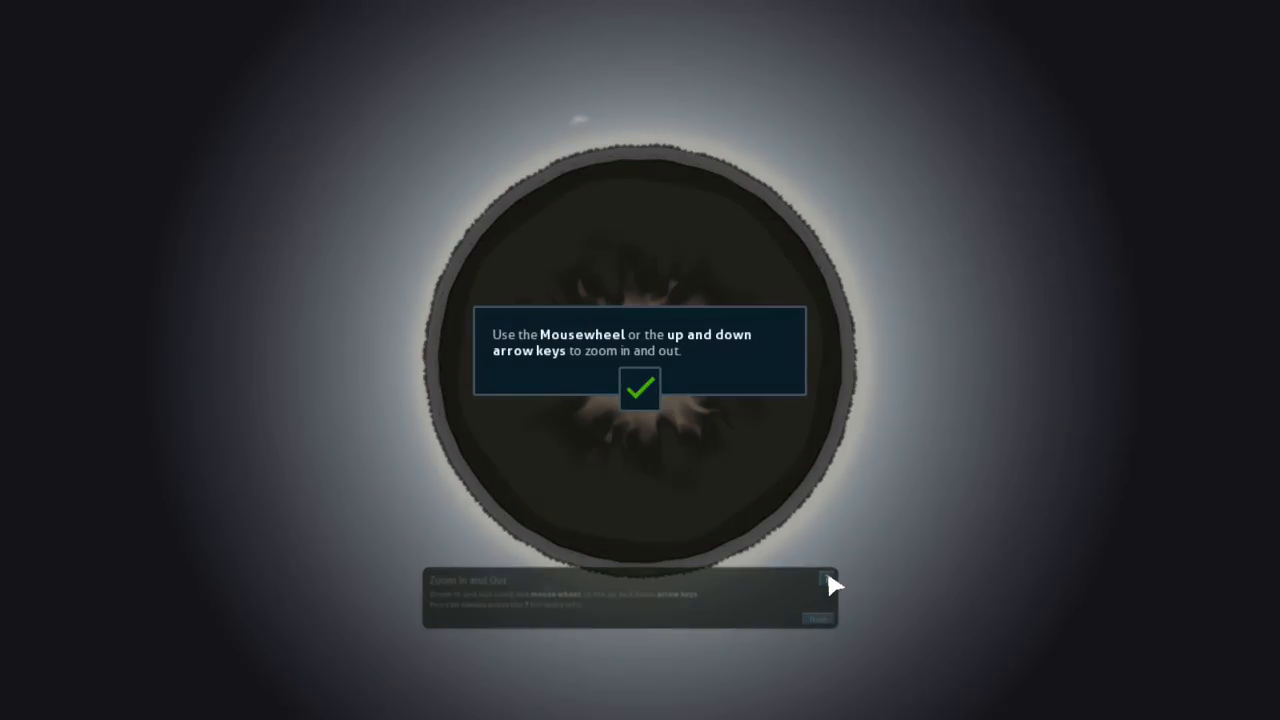
left_click(639, 389)
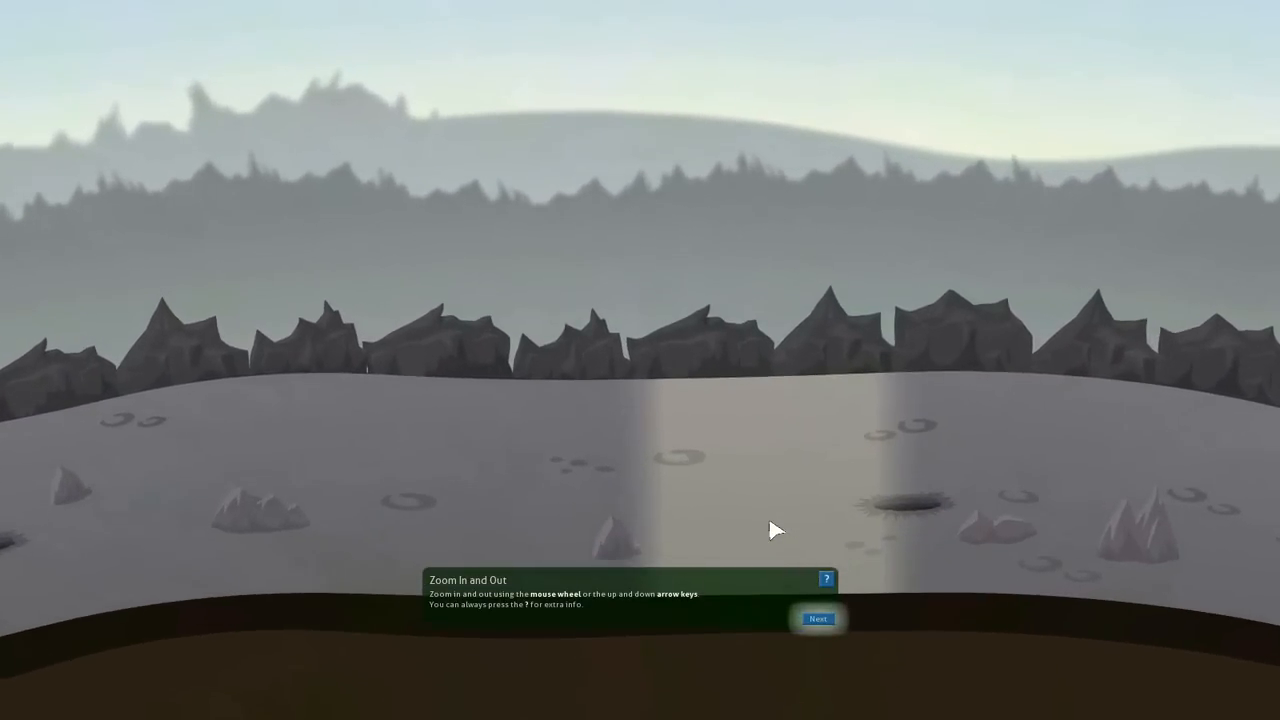
scroll("down", 3)
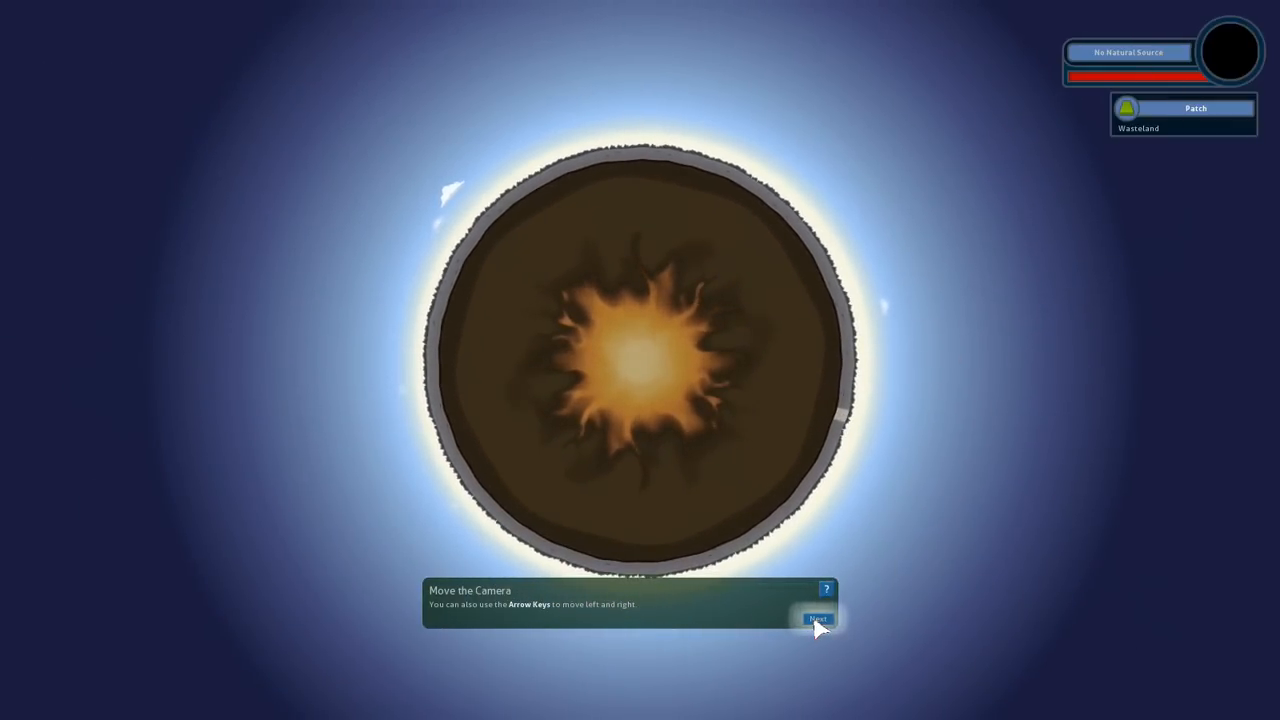
Advance past the Move the Camera and Create the Giants tips
left_click(817, 619)
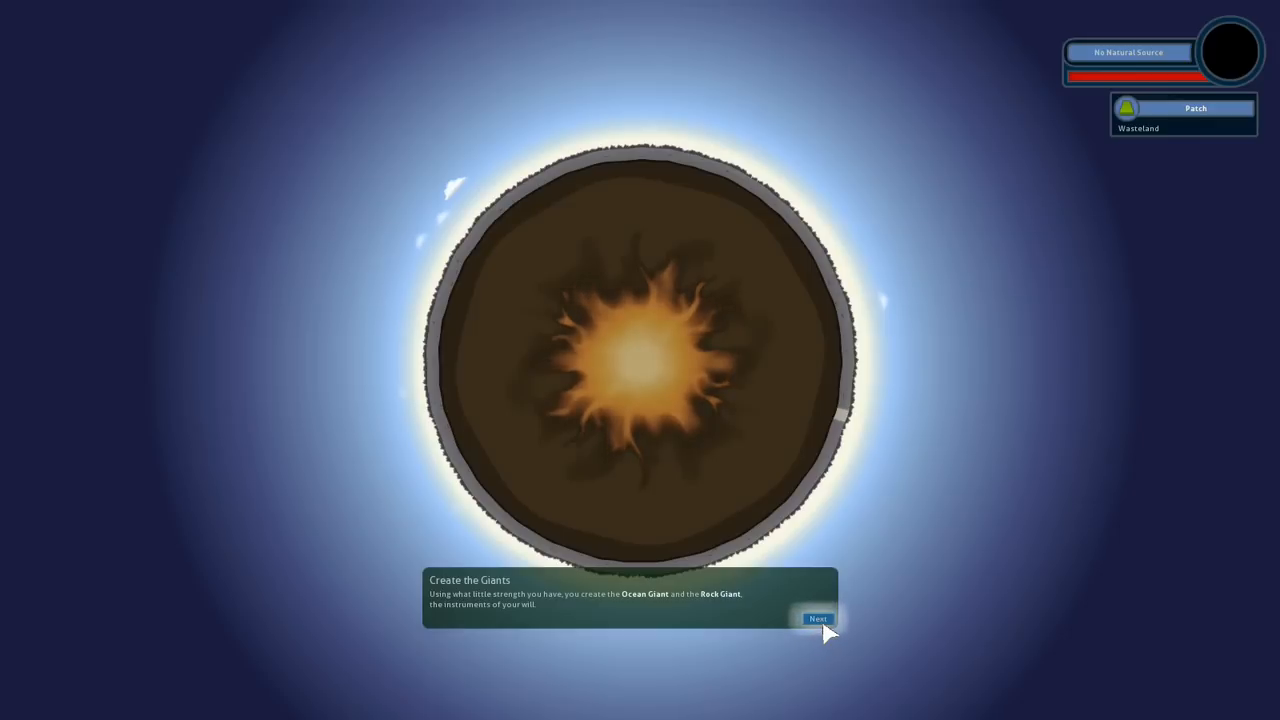
left_click(816, 618)
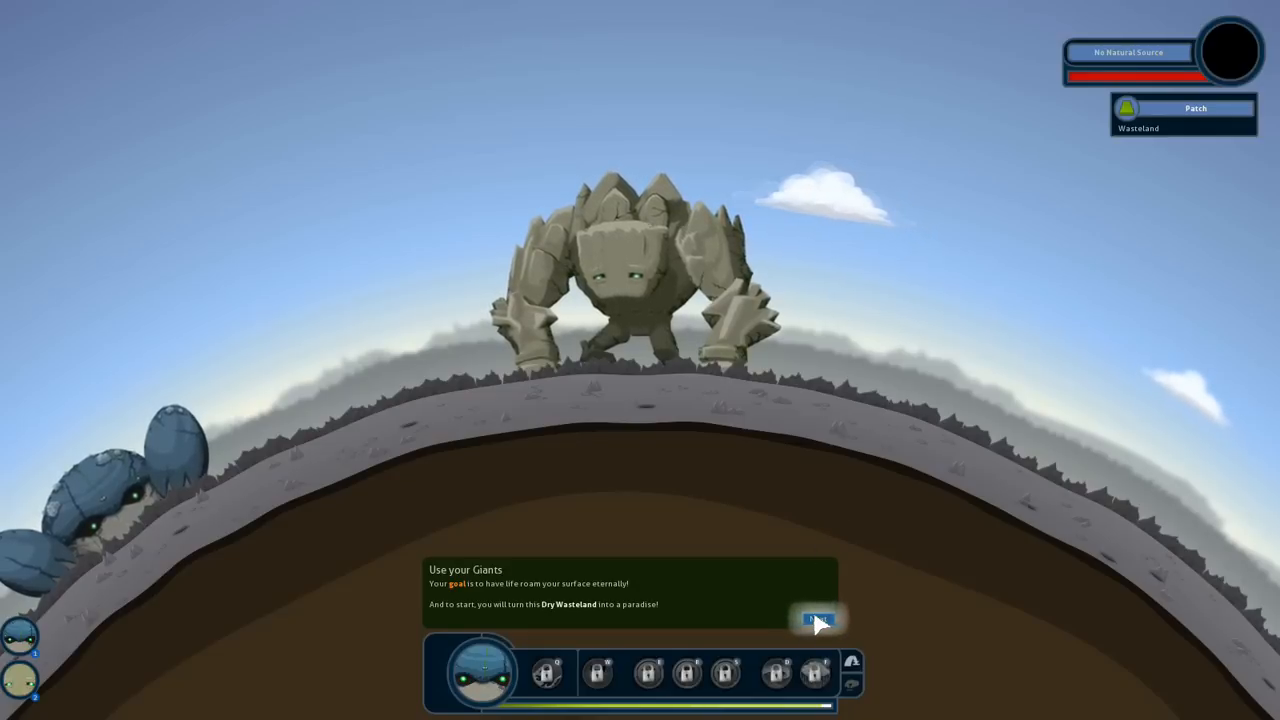
Advance to the Select a Giant tip and select the Ocean Giant
left_click(819, 620)
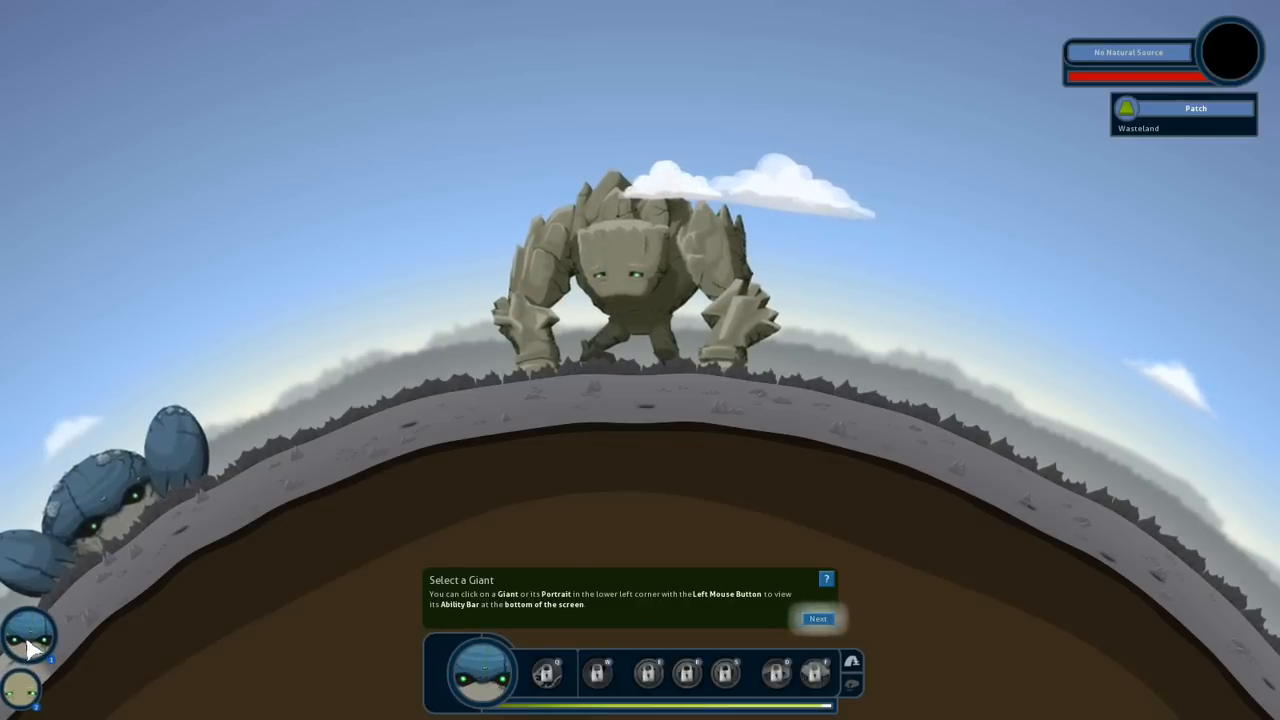
left_click(817, 618)
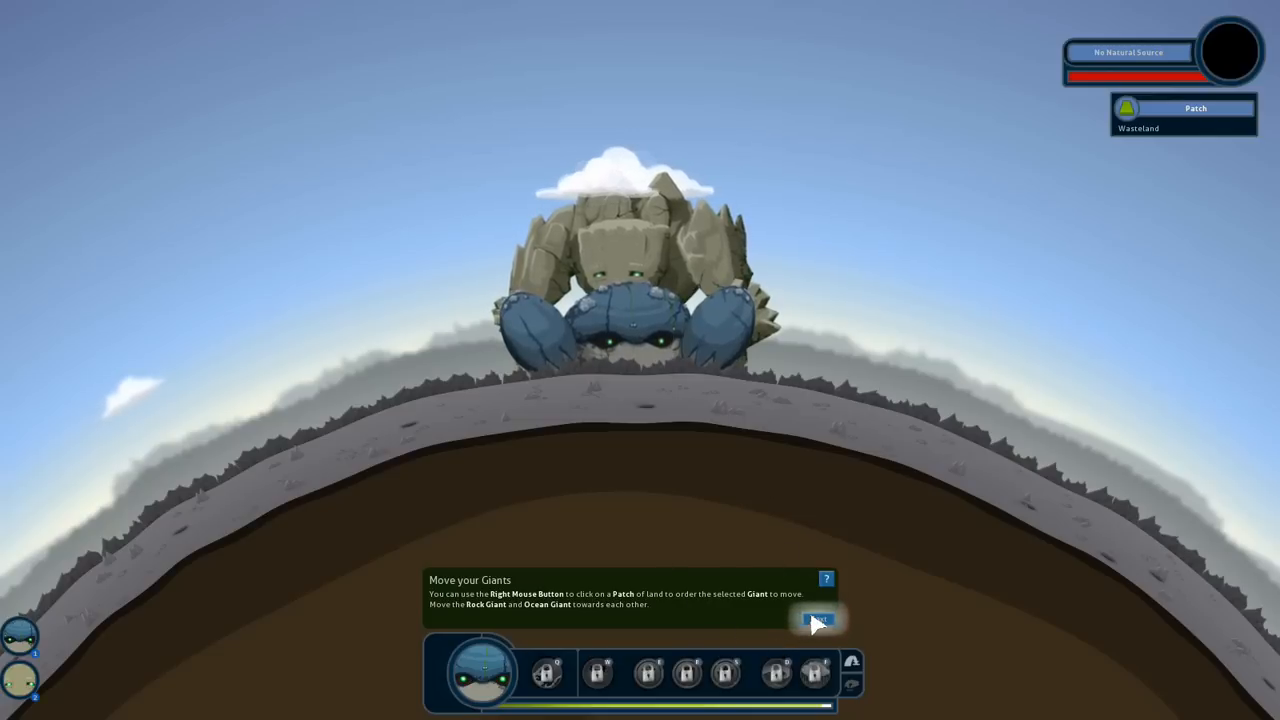
Pass the land-inquiry tip and cast Create Ocean on the wasteland beside the Rock Giant
left_click(817, 619)
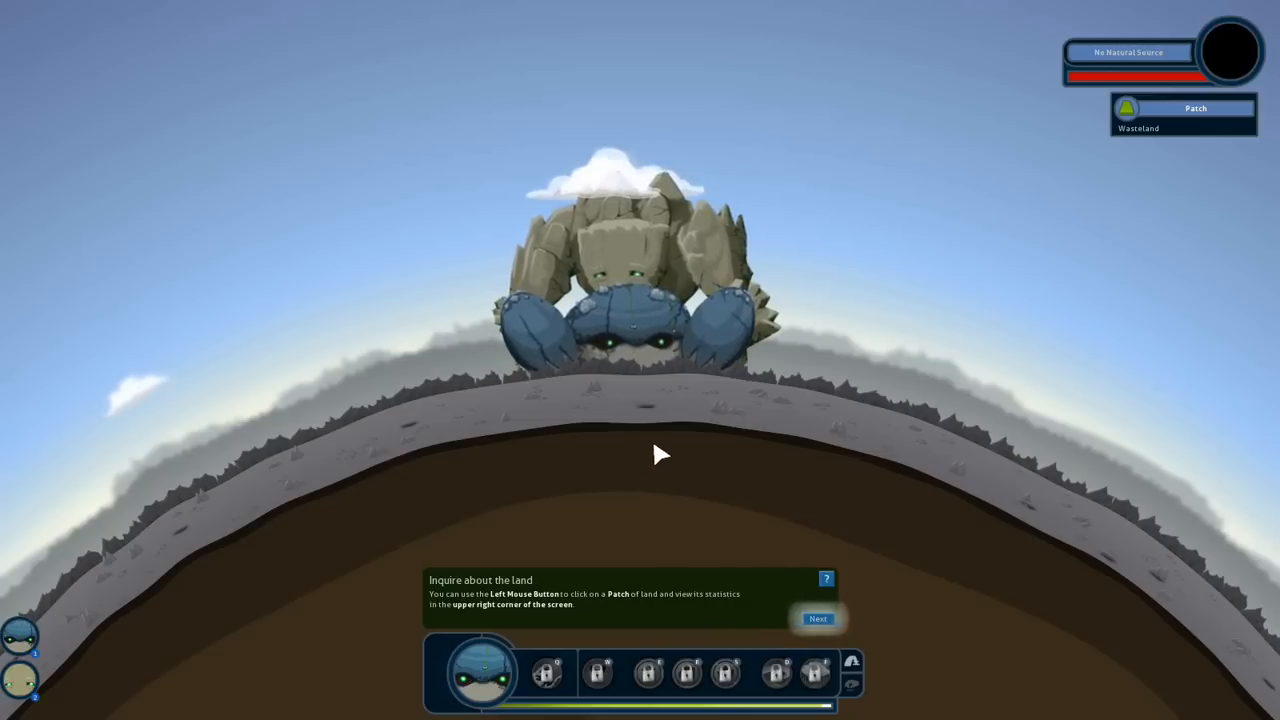
mouse_move(1225, 110)
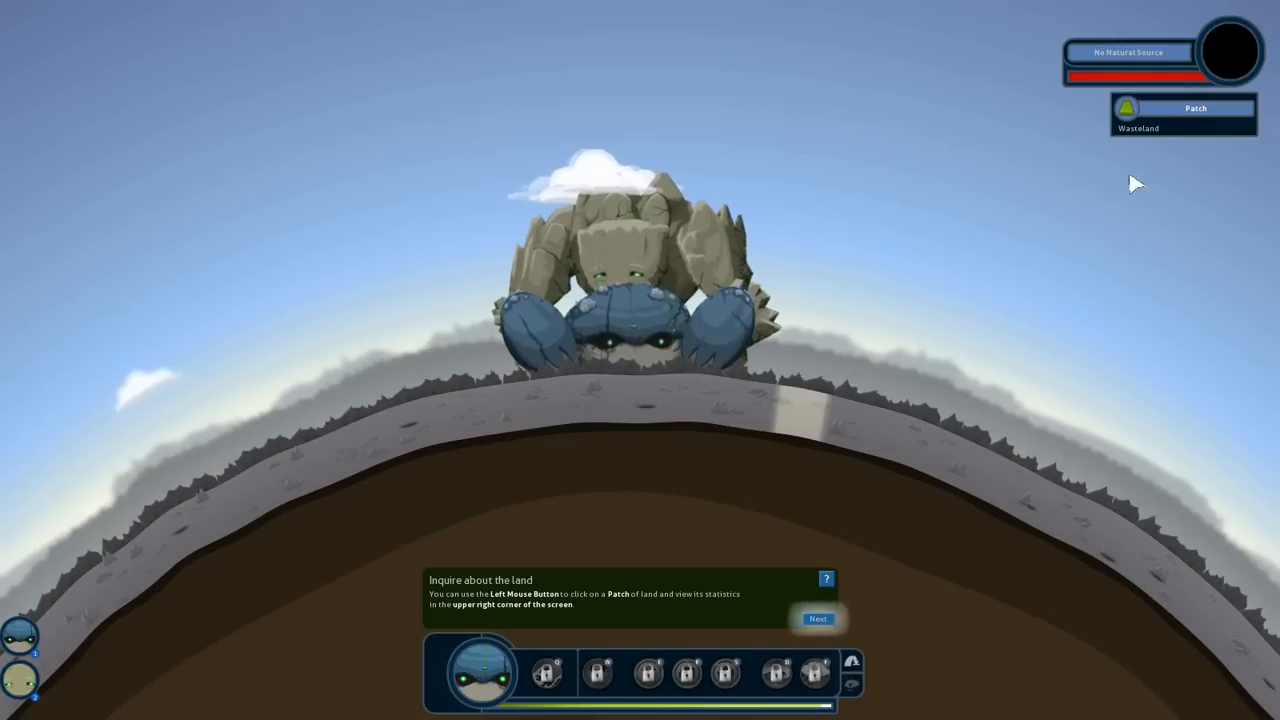
mouse_move(728, 495)
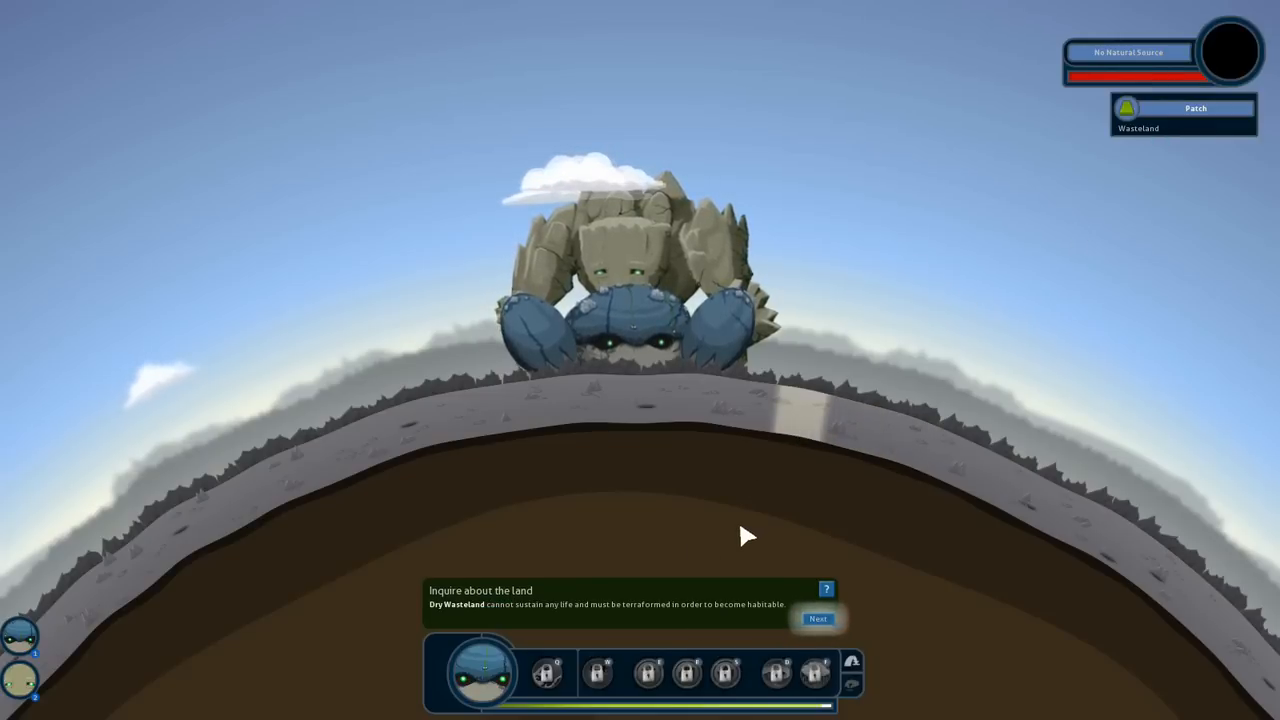
left_click(817, 618)
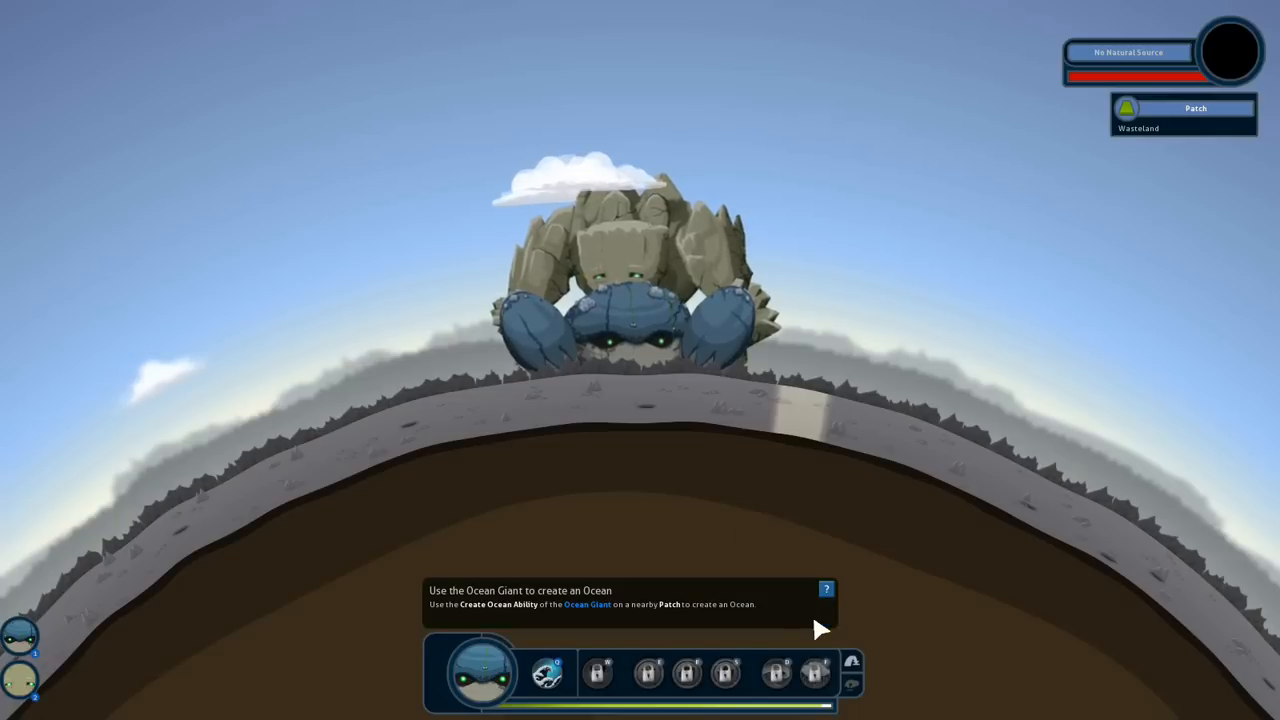
mouse_move(708, 570)
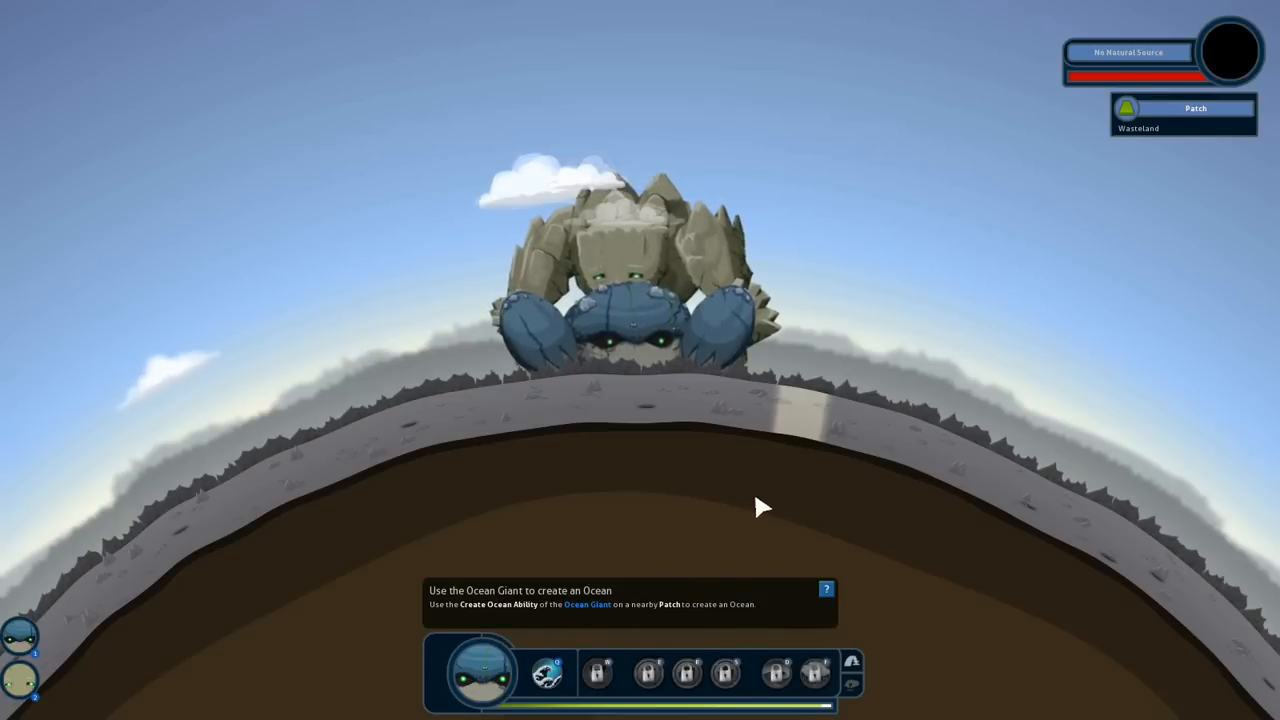
mouse_move(547, 673)
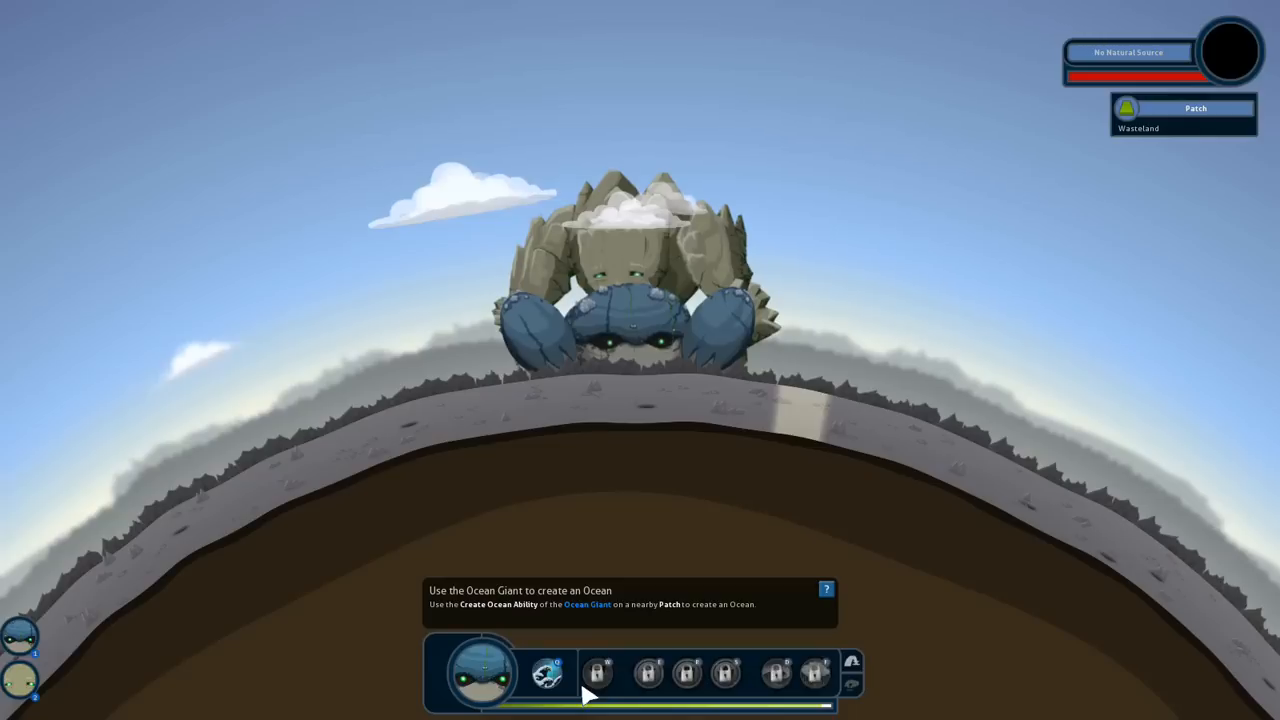
left_click(545, 672)
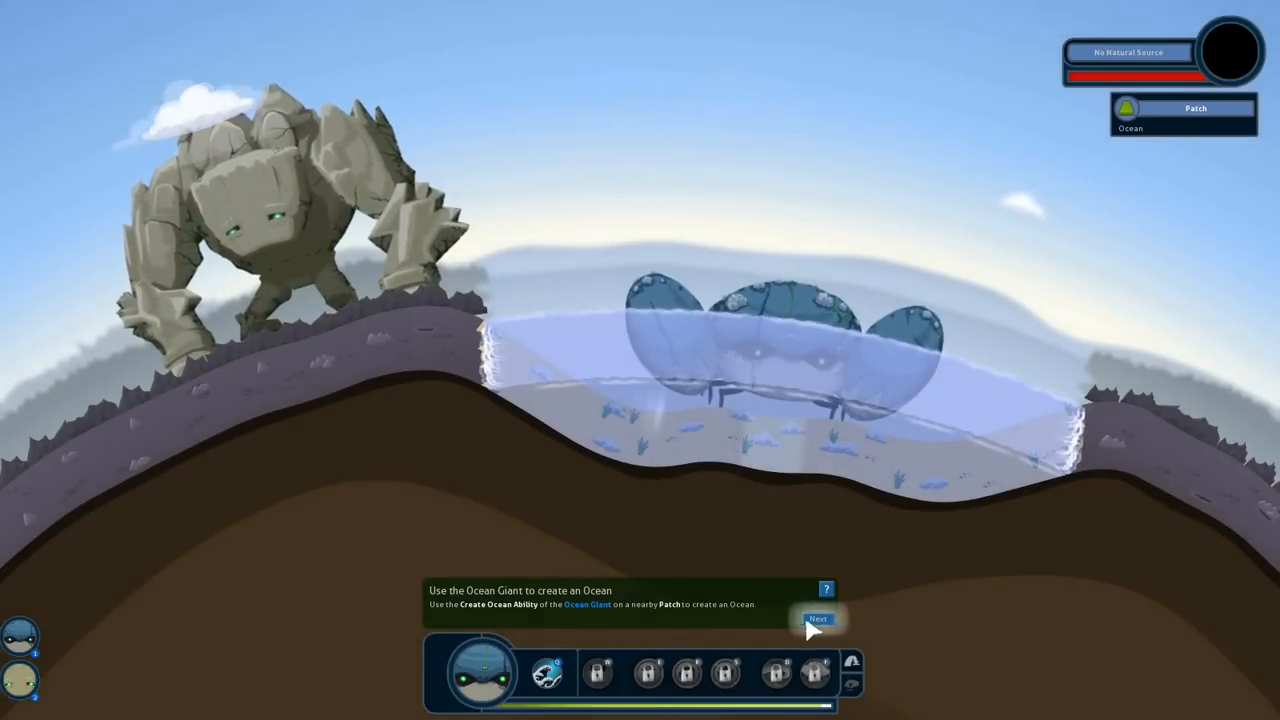
Advance past the ocean step and dismiss the 'Well done!' message
left_click(818, 619)
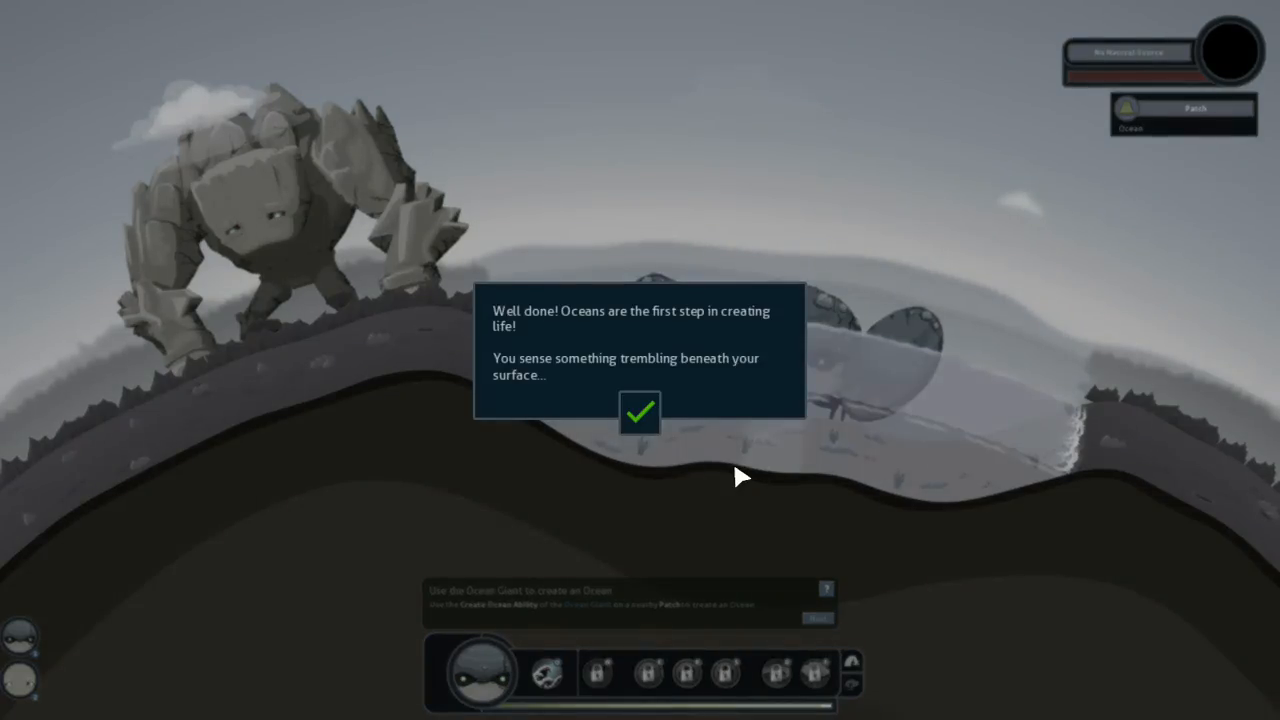
mouse_move(753, 480)
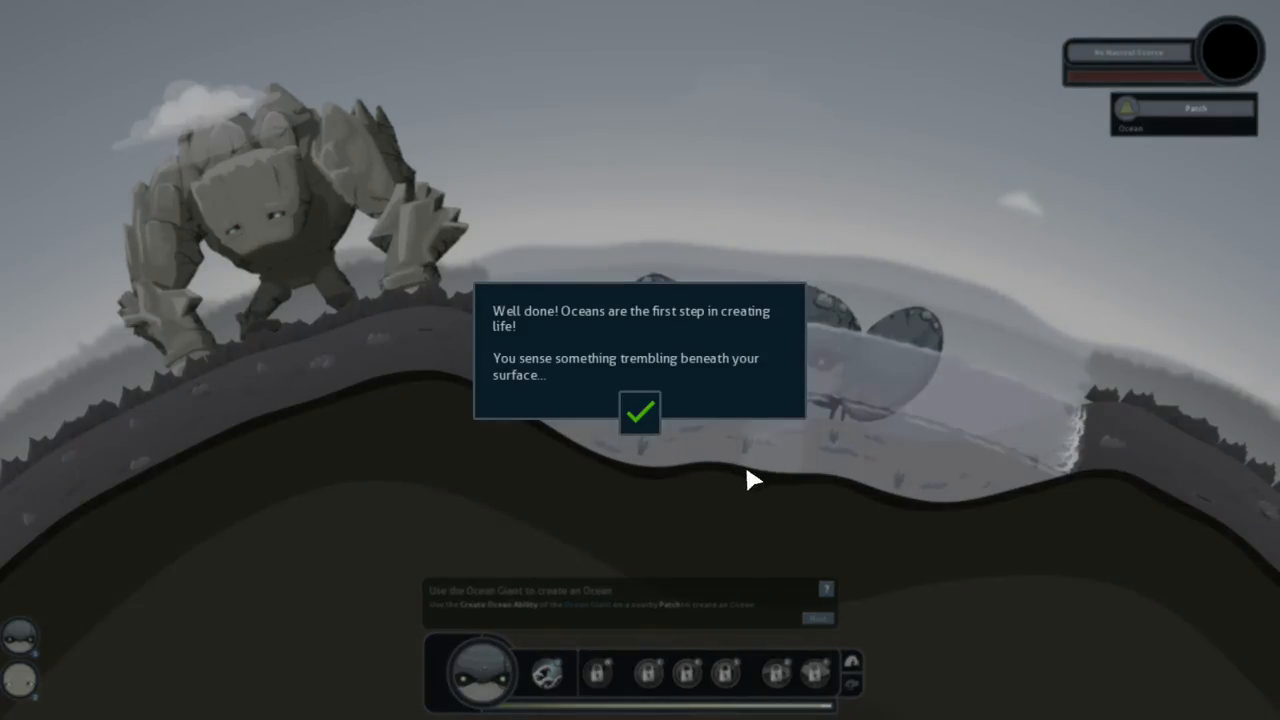
left_click(639, 412)
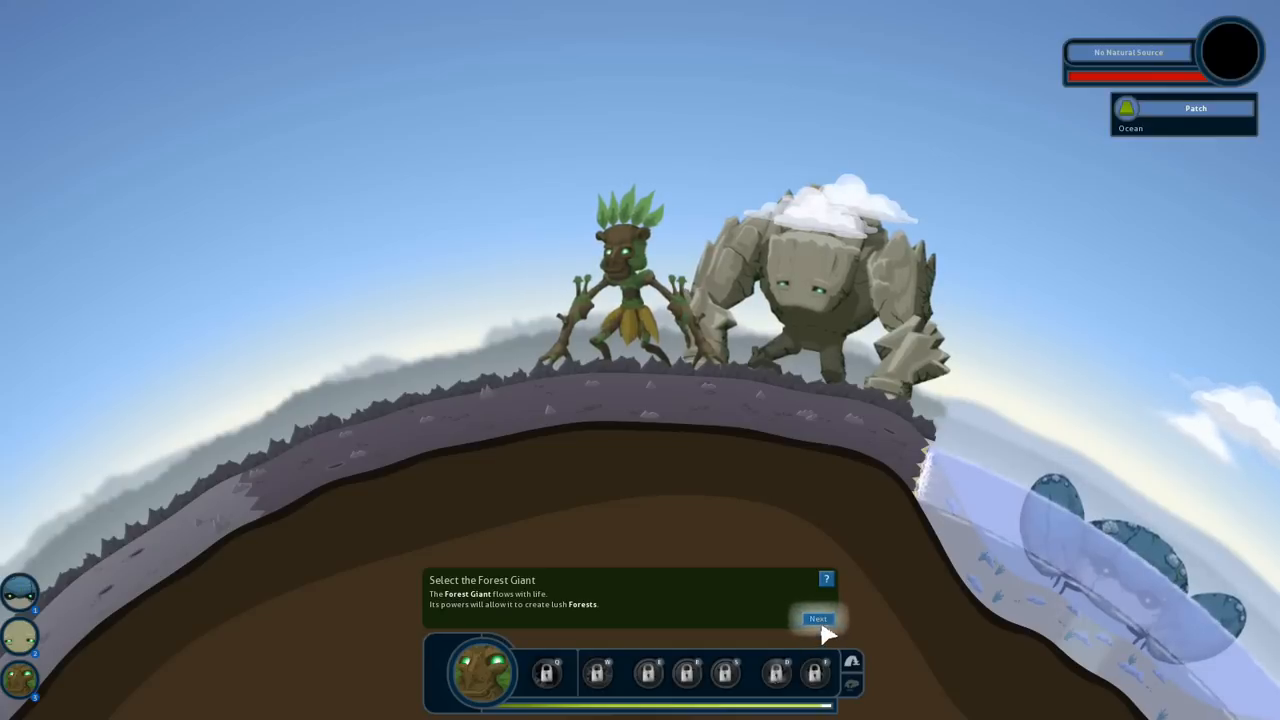
Advance past the Select the Forest Giant tip to the Raise a Forest step
left_click(818, 619)
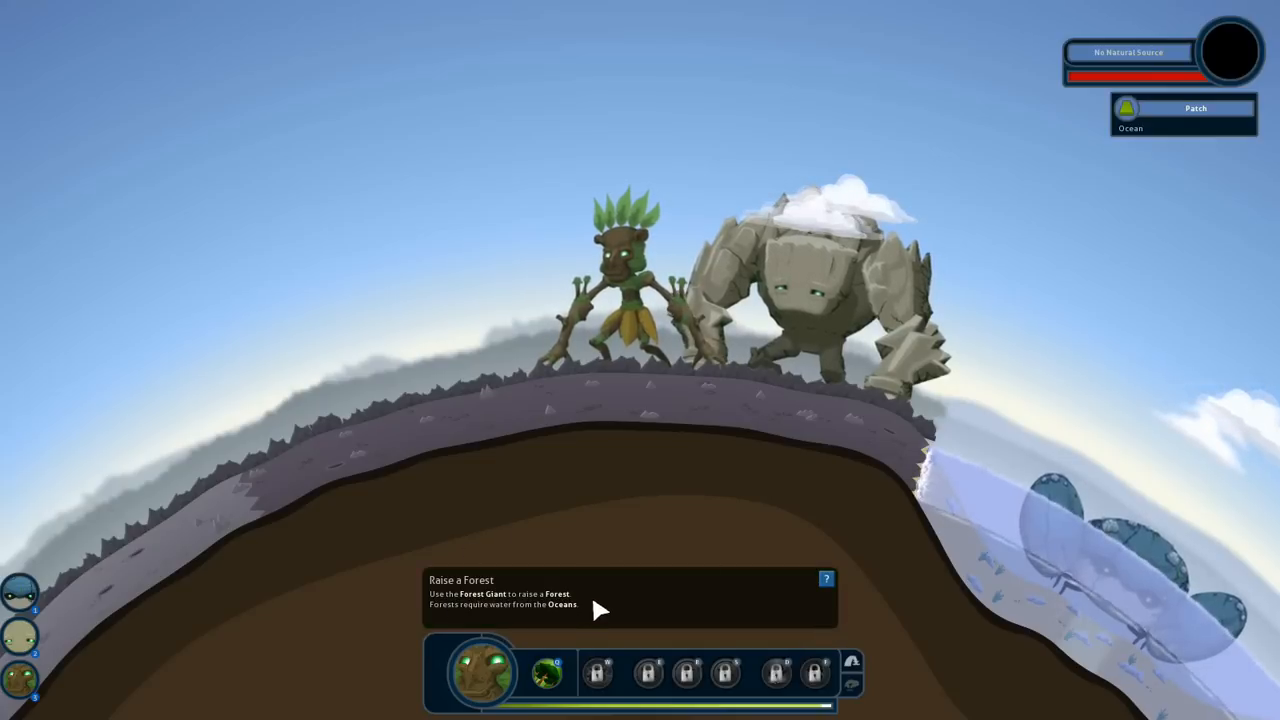
mouse_move(548, 672)
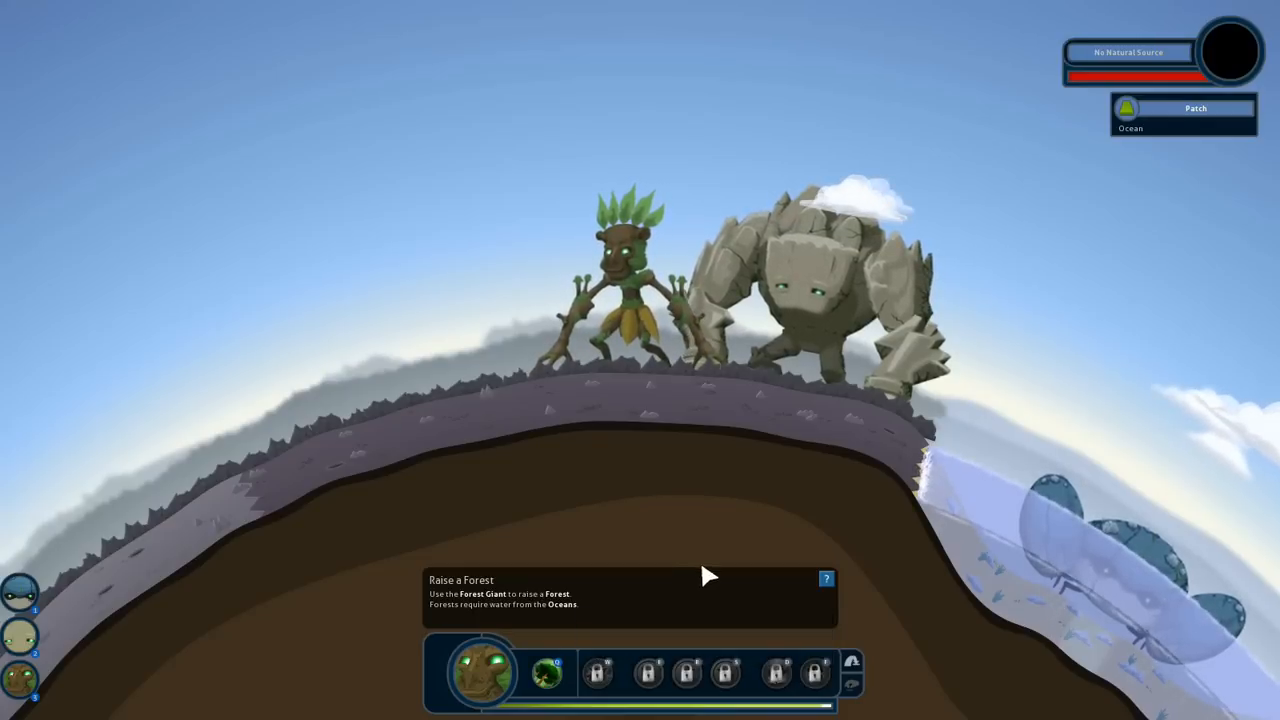
mouse_move(765, 418)
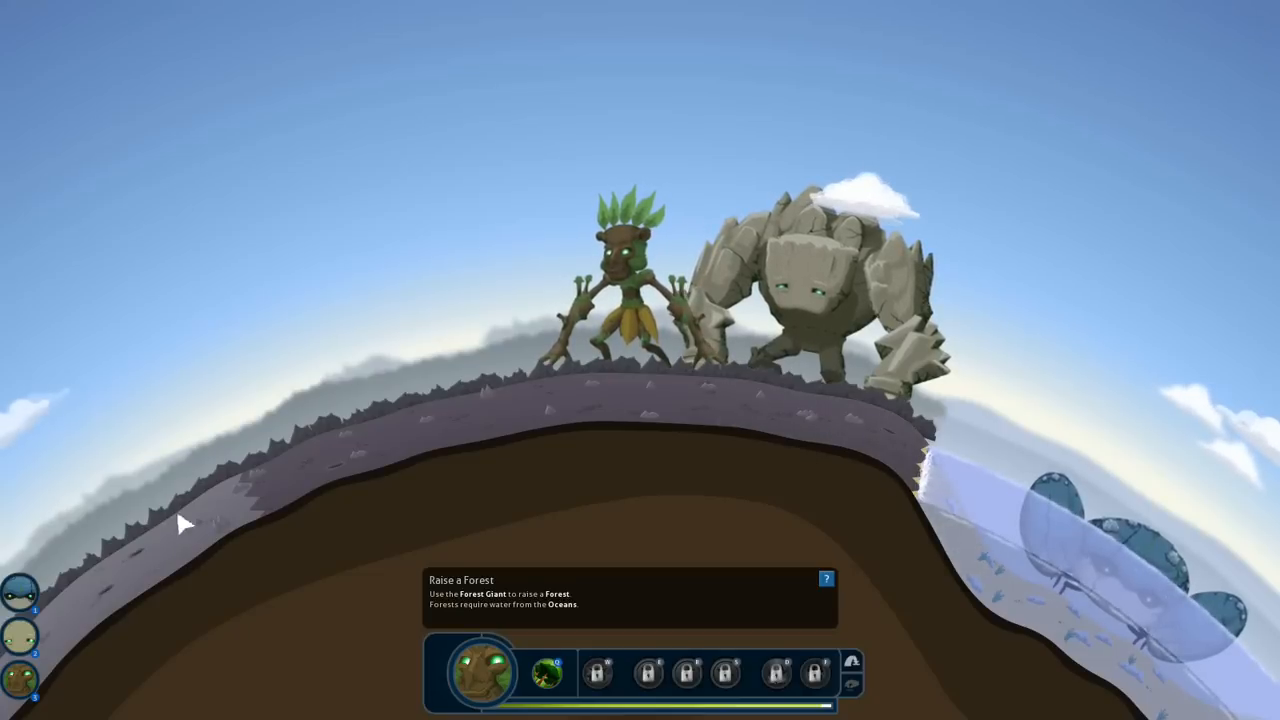
mouse_move(350, 495)
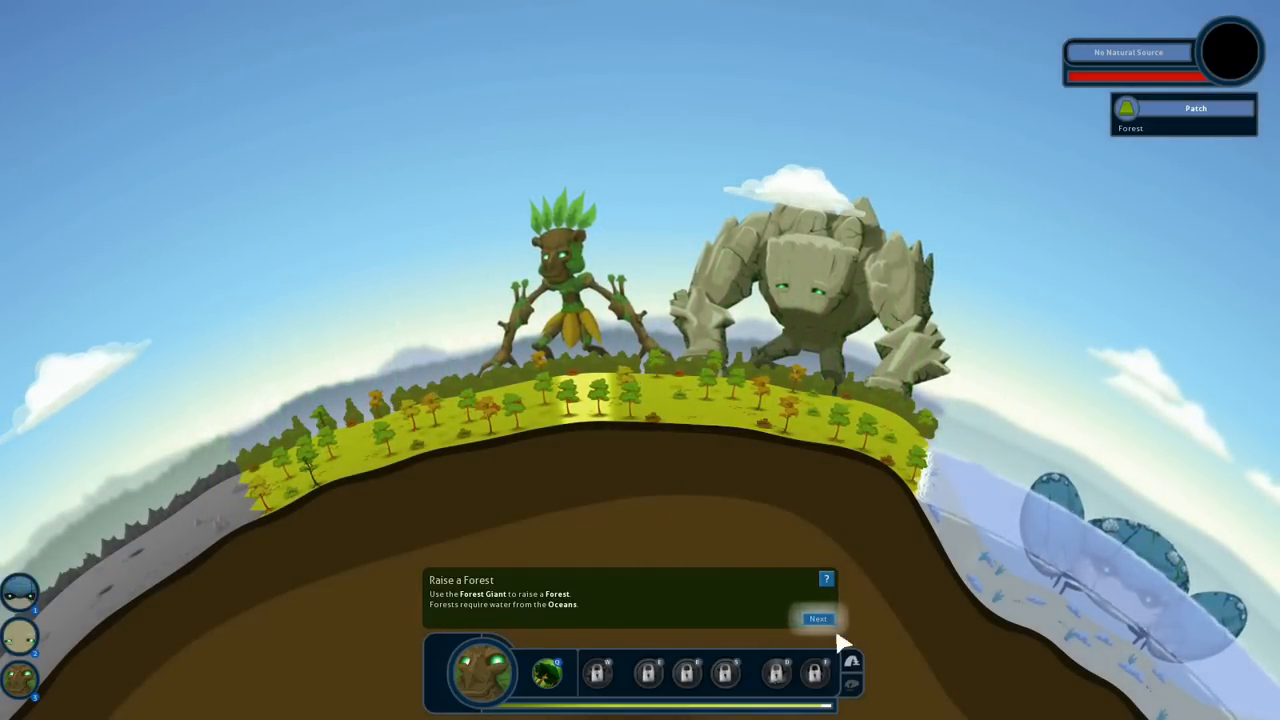
Advance past the forest step and dismiss the 'Good! Forests require water' message
left_click(817, 618)
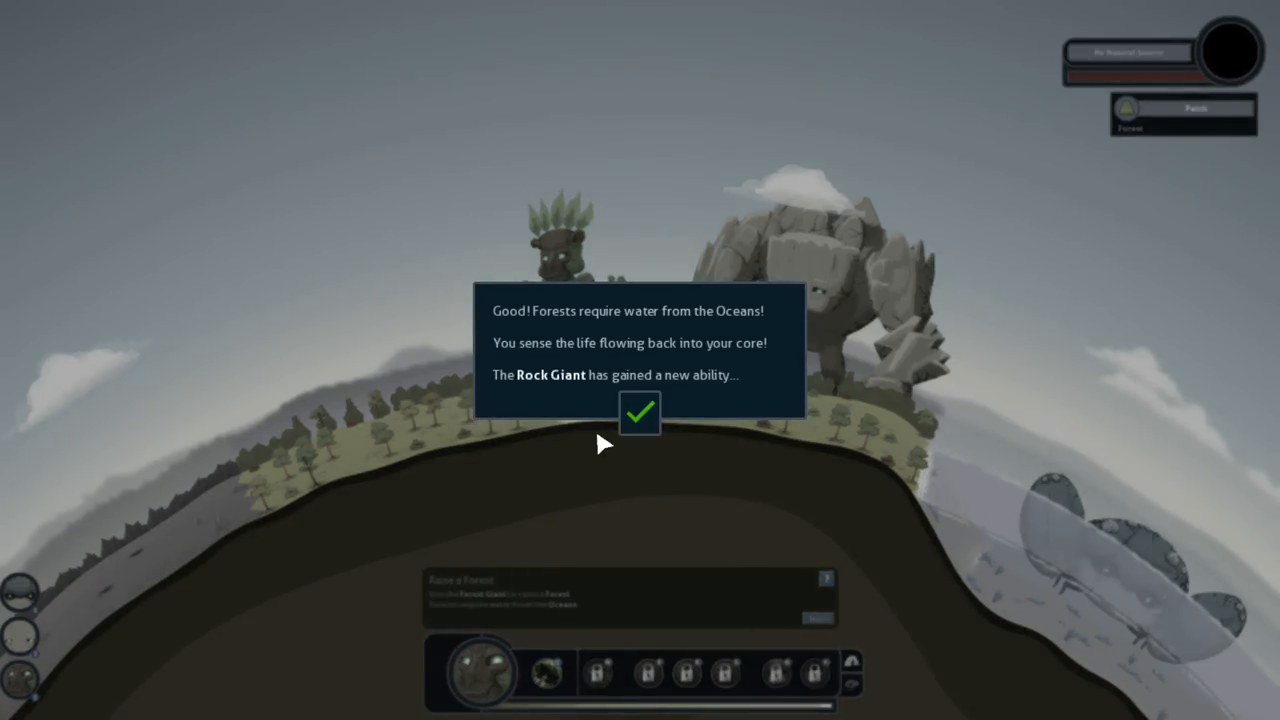
left_click(639, 413)
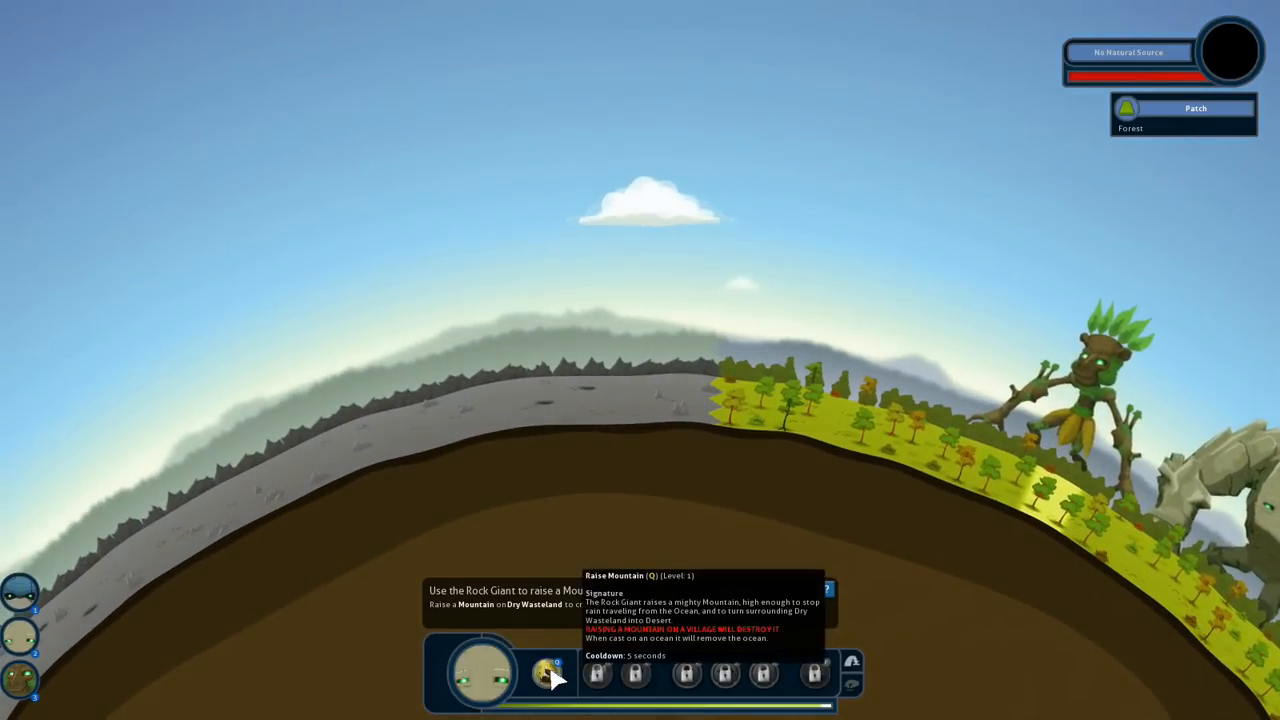
Cast the Rock Giant's Raise Mountain on the dry wasteland patch
left_click(549, 674)
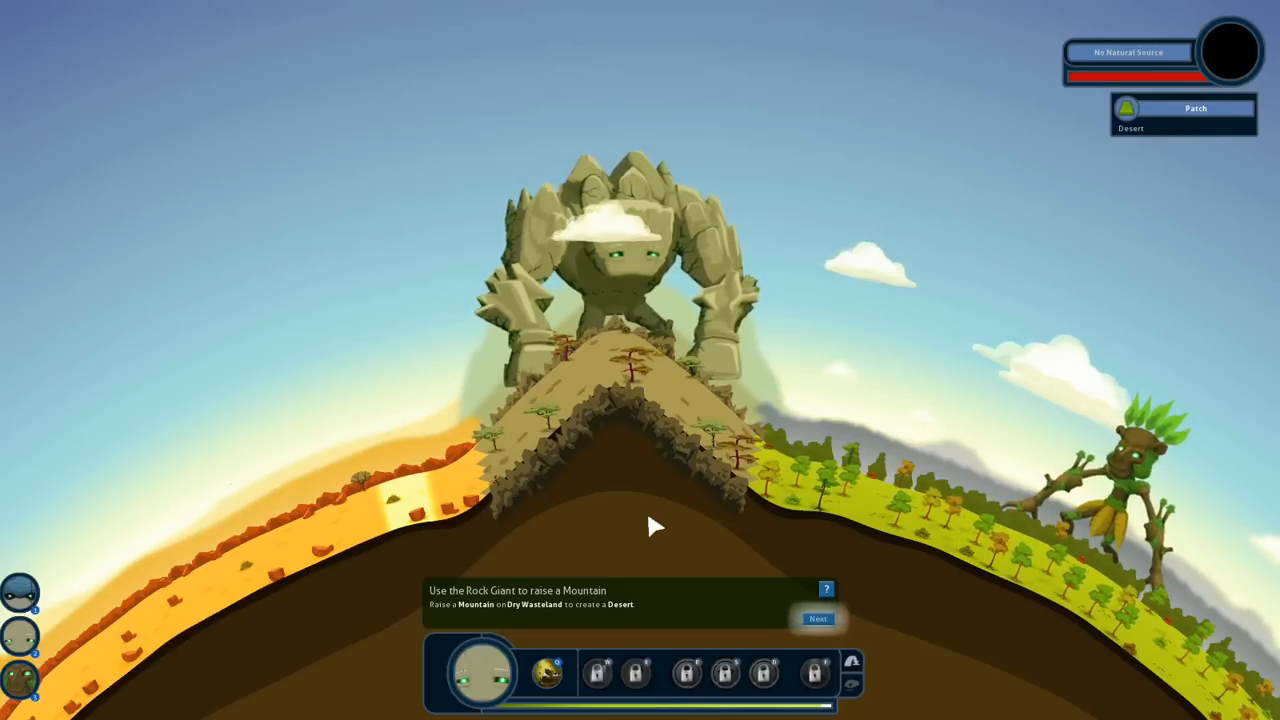
Advance the tutorial panel past the mountain step with Next
left_click(817, 618)
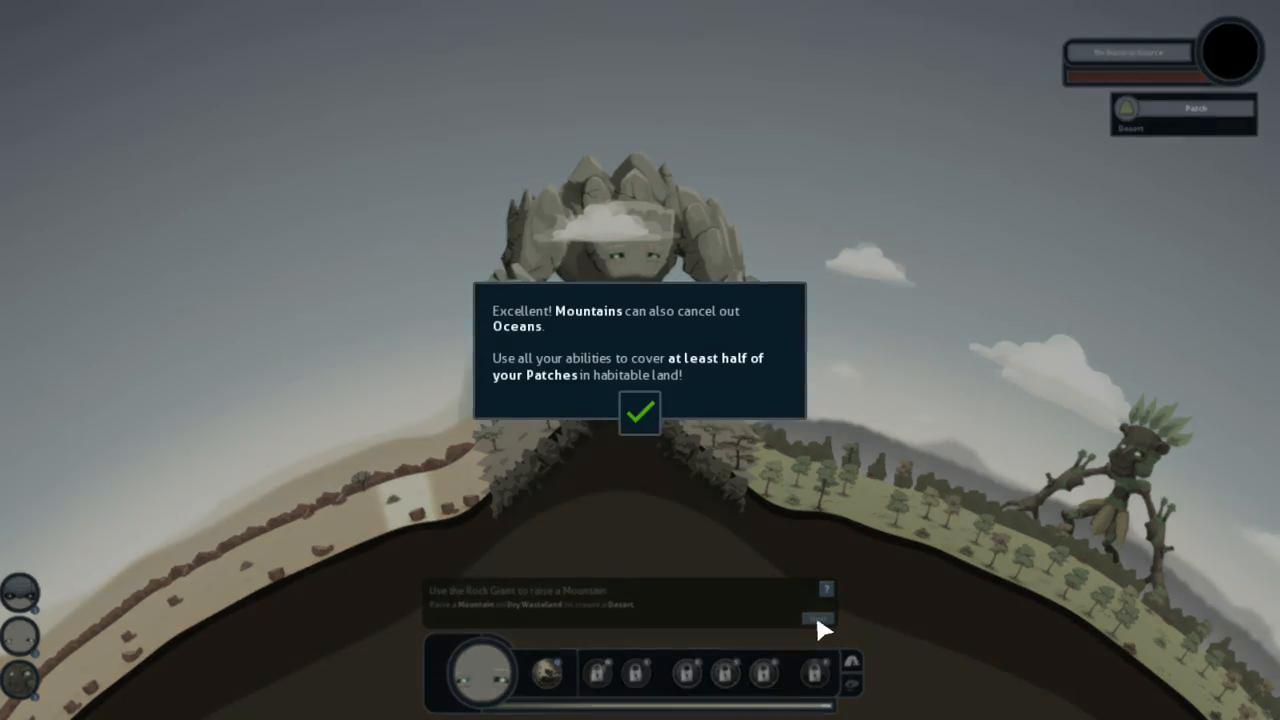
mouse_move(798, 519)
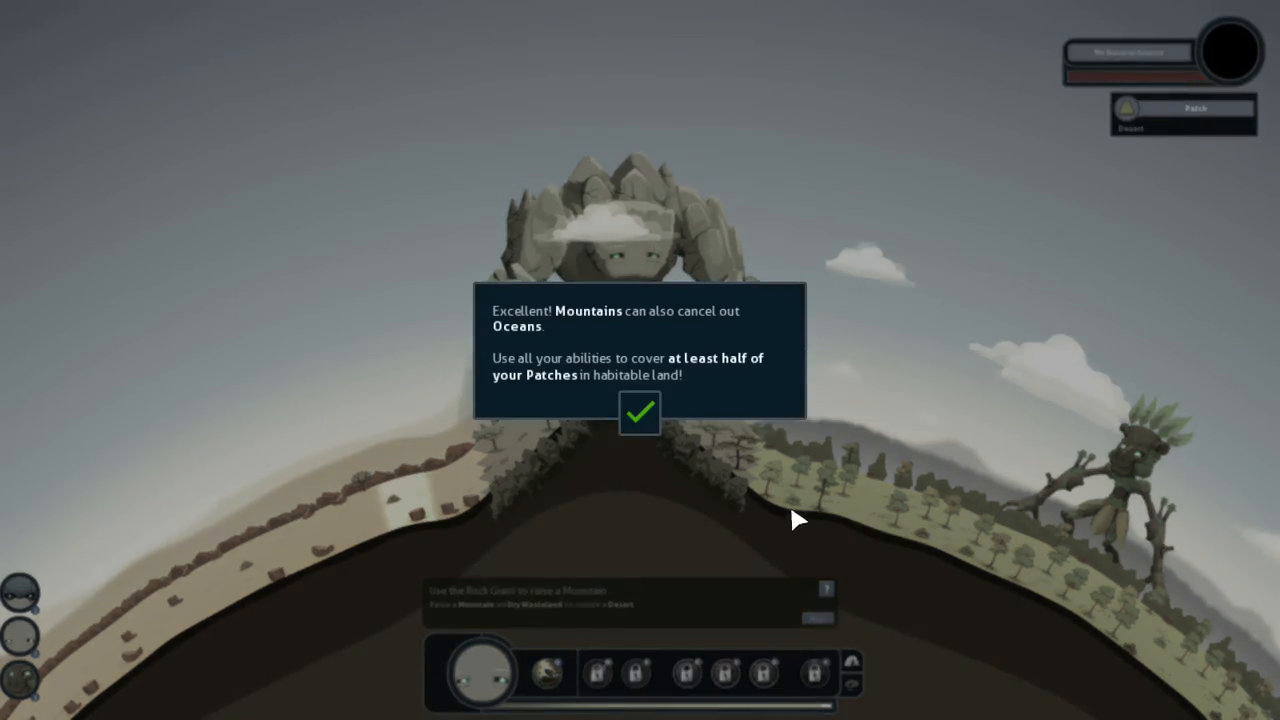
mouse_move(730, 515)
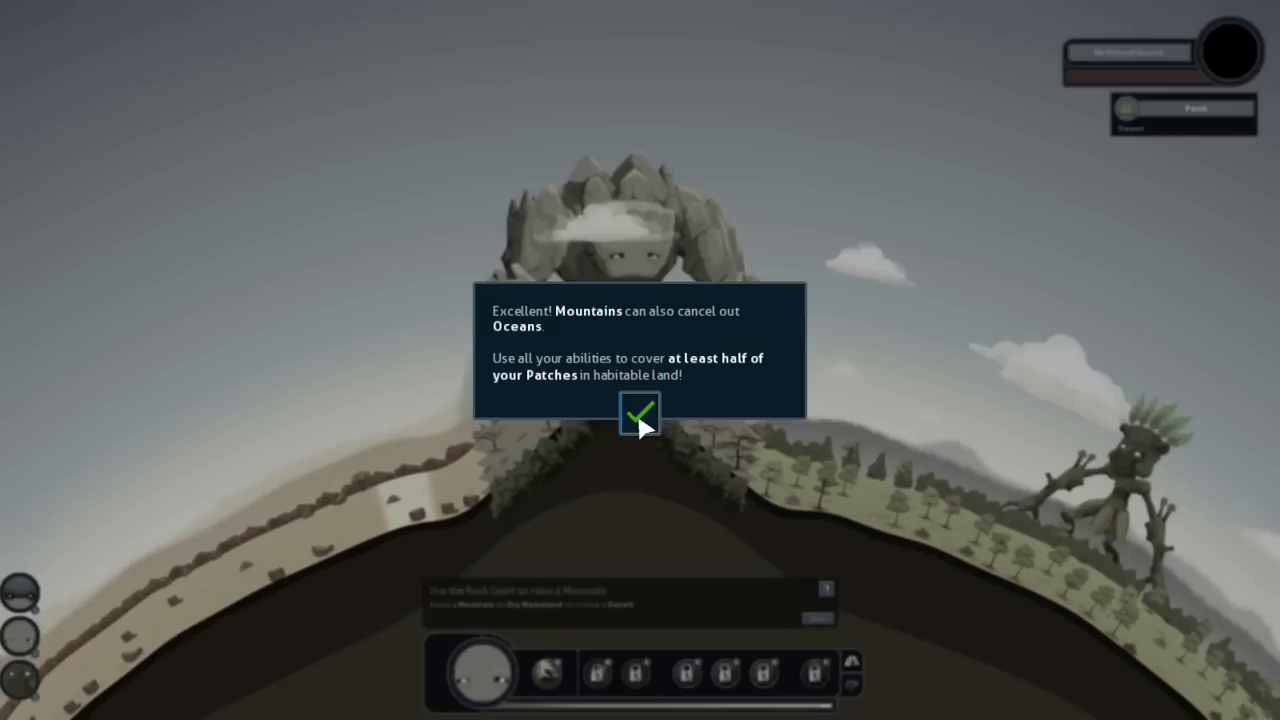
Dismiss the 'Excellent! Mountains' congratulation message
left_click(640, 413)
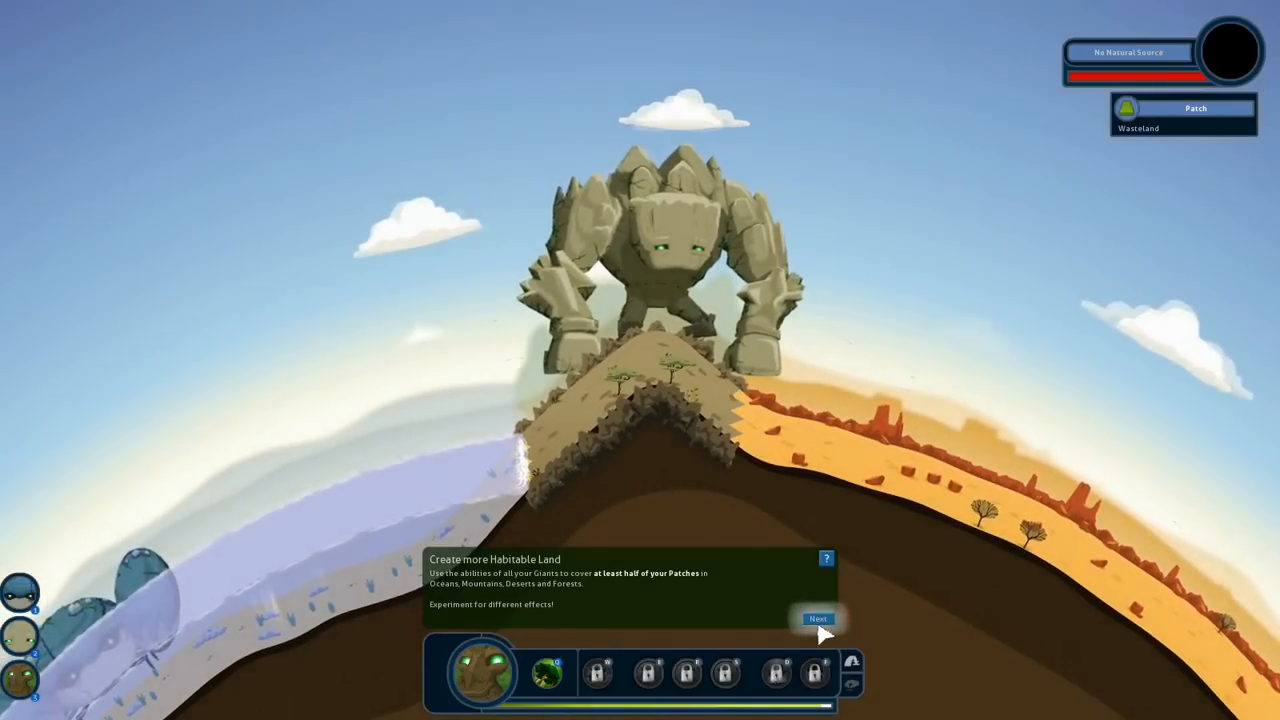
Move past the Create more Habitable Land tip and continue past the 'Well done' message
left_click(817, 619)
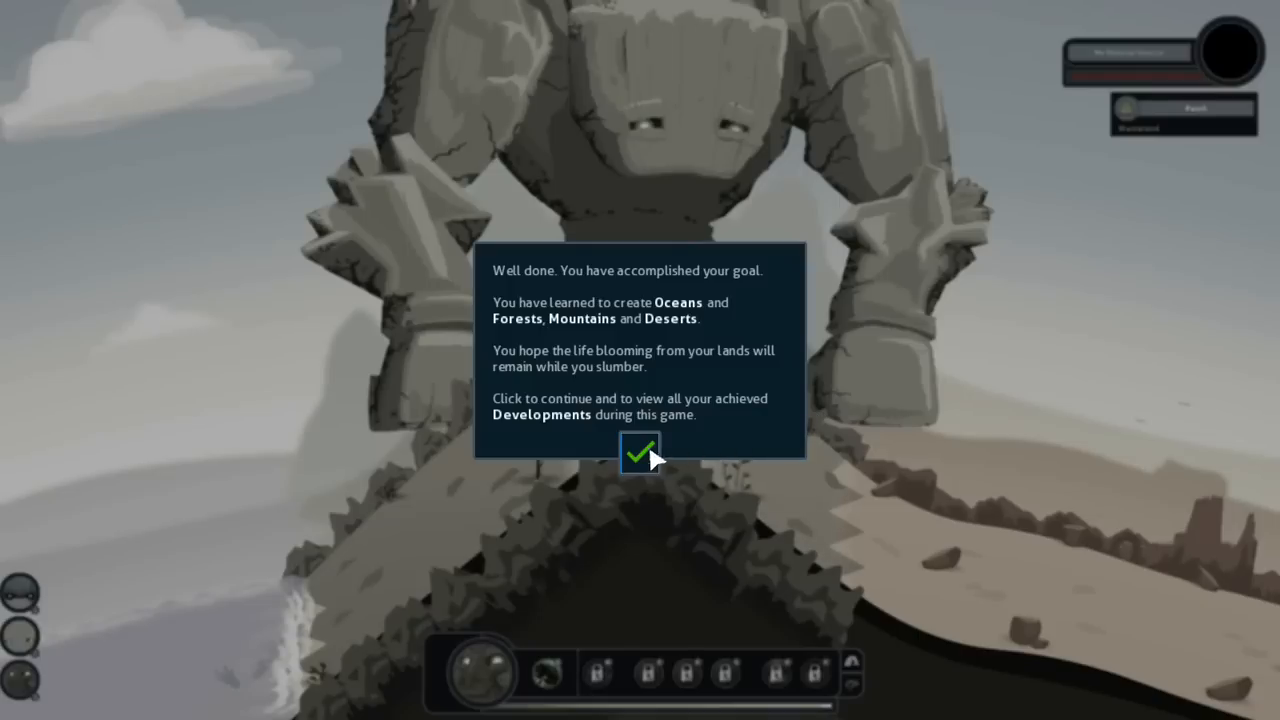
left_click(639, 453)
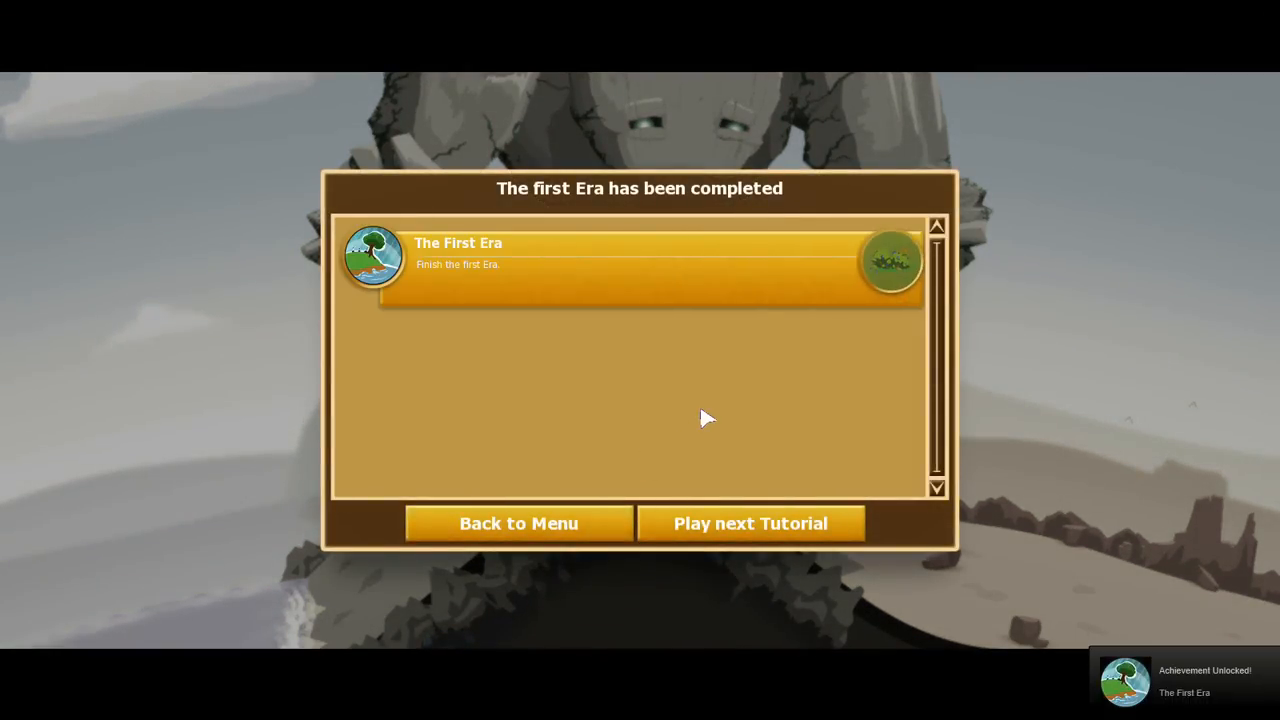
mouse_move(1095, 505)
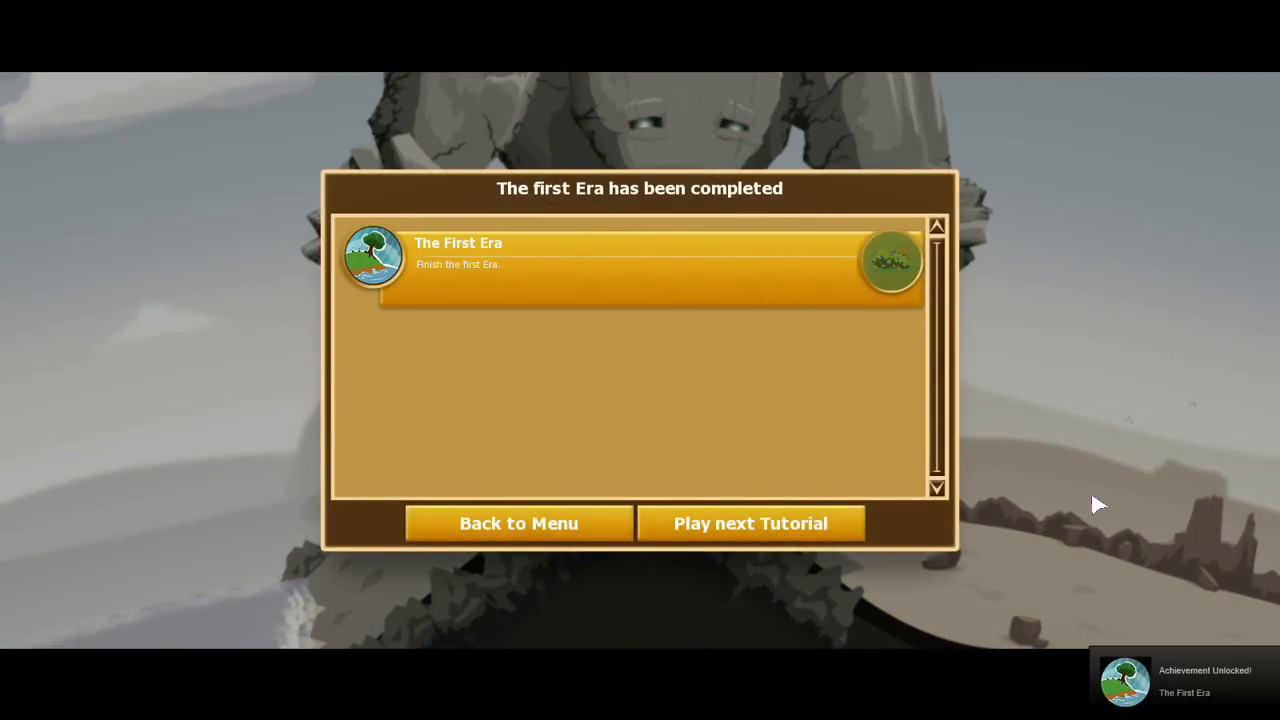
mouse_move(620, 288)
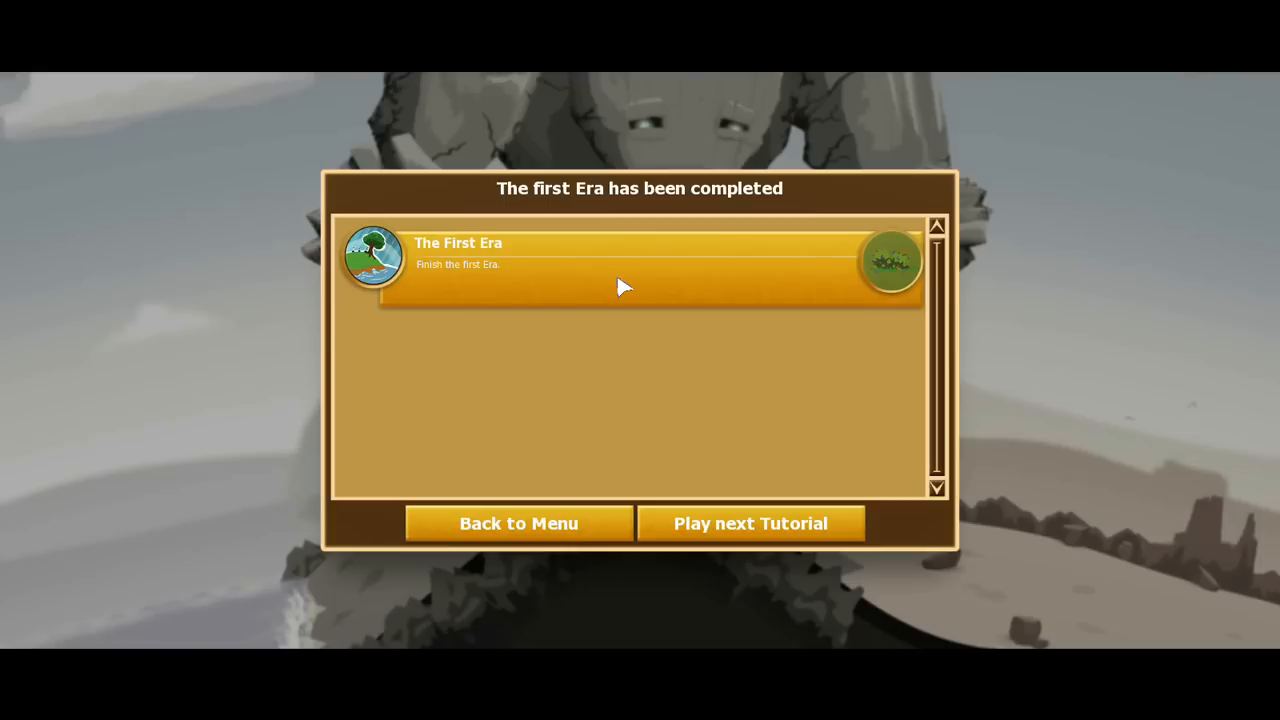
mouse_move(895, 270)
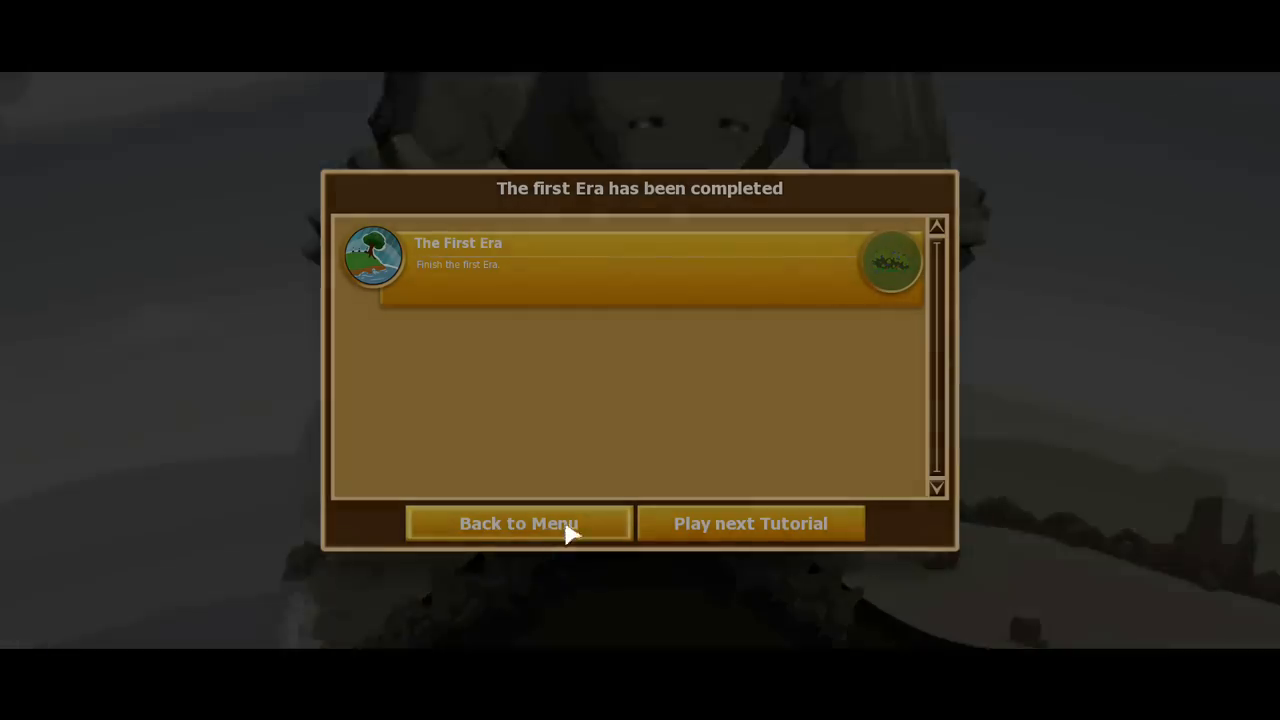
Leave the First Era completed screen via Back to Menu
left_click(518, 523)
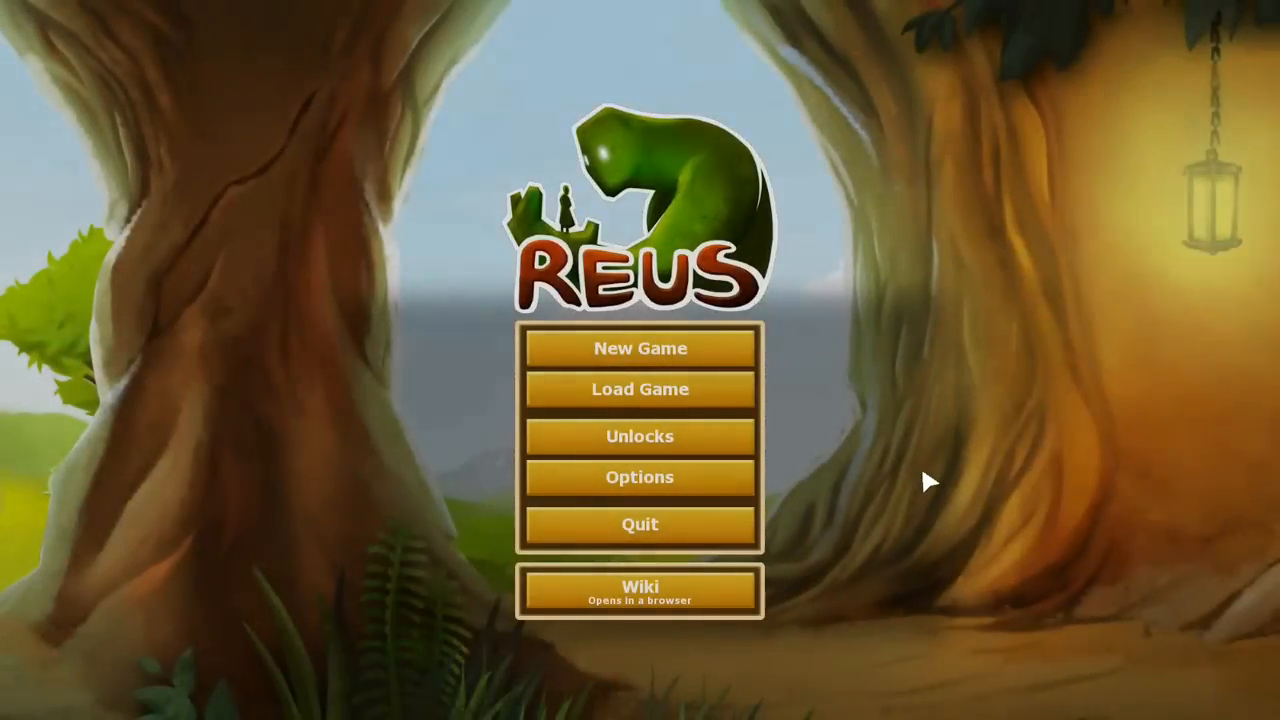